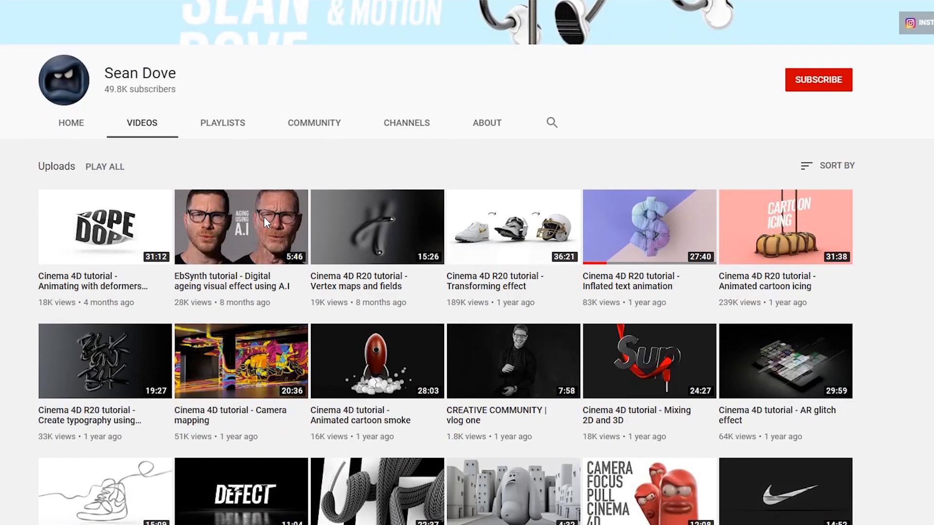
# Move past Sean Dove's YouTube channel uploads to the empty Cinema 4D scene
pyautogui.click(648, 226)
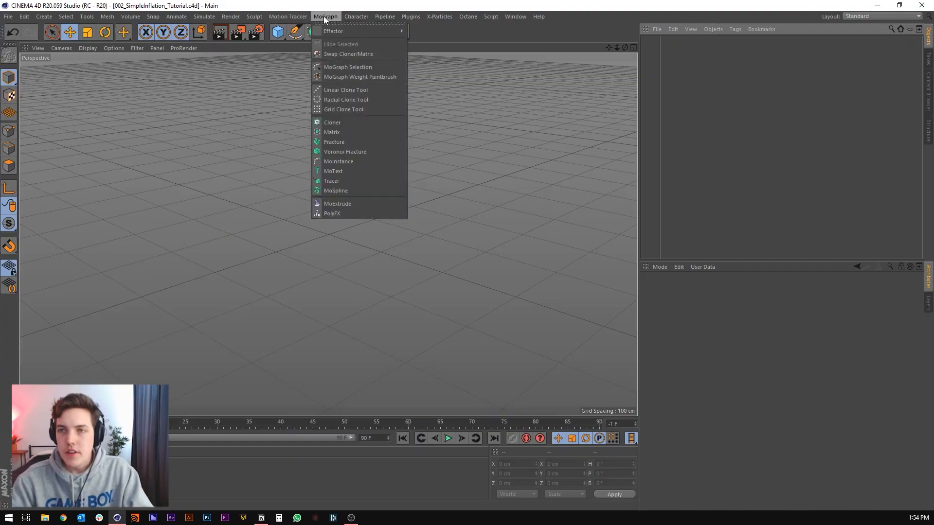
# Add a MoText reading BALLOON, middle-aligned, in the Rubrik New ExtraBold font
pyautogui.click(332, 171)
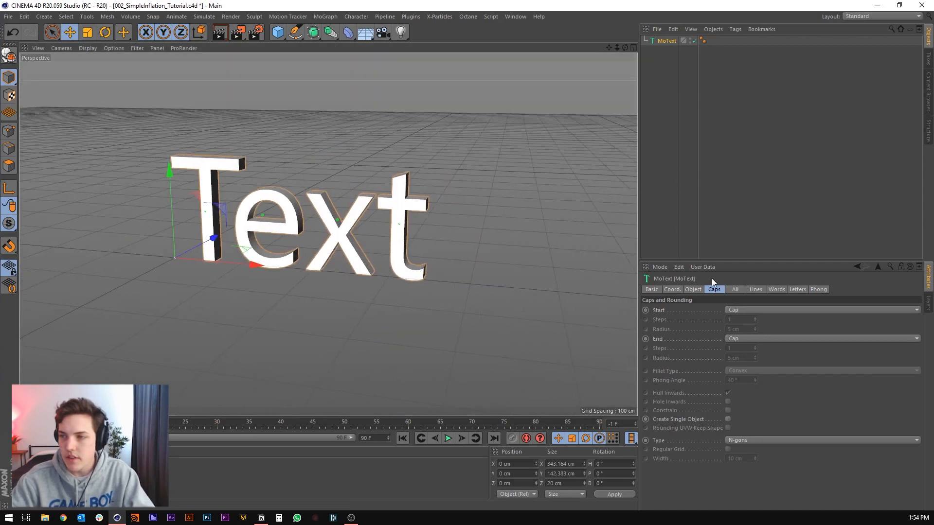
pyautogui.click(693, 289)
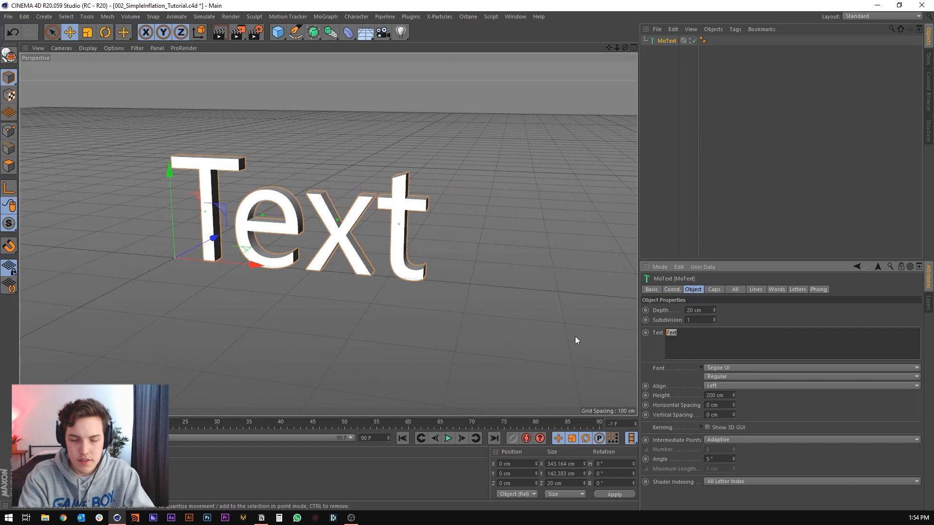
pyautogui.write('BALLOON')
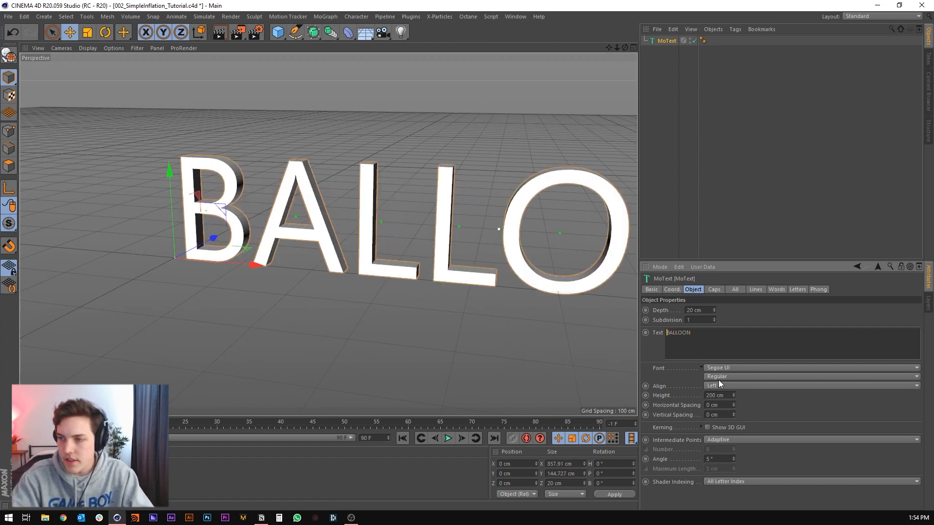
pyautogui.click(809, 386)
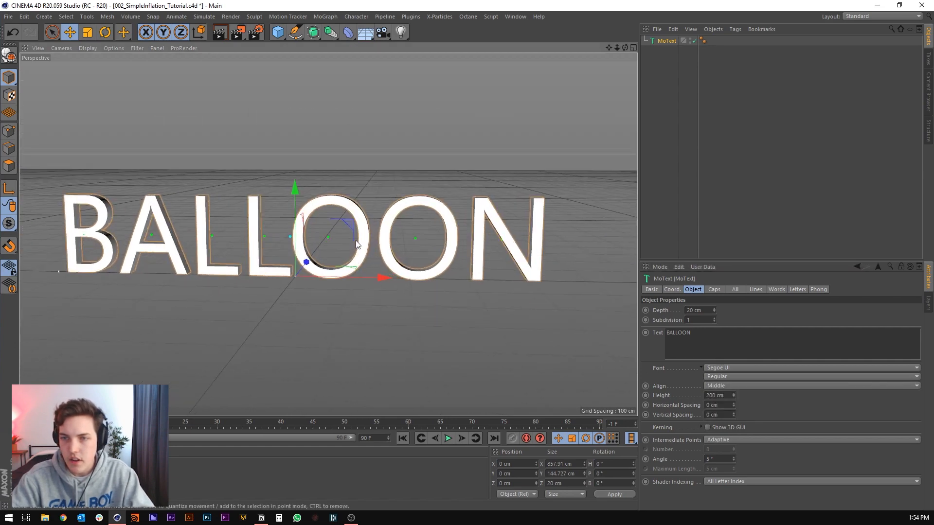
pyautogui.click(810, 367)
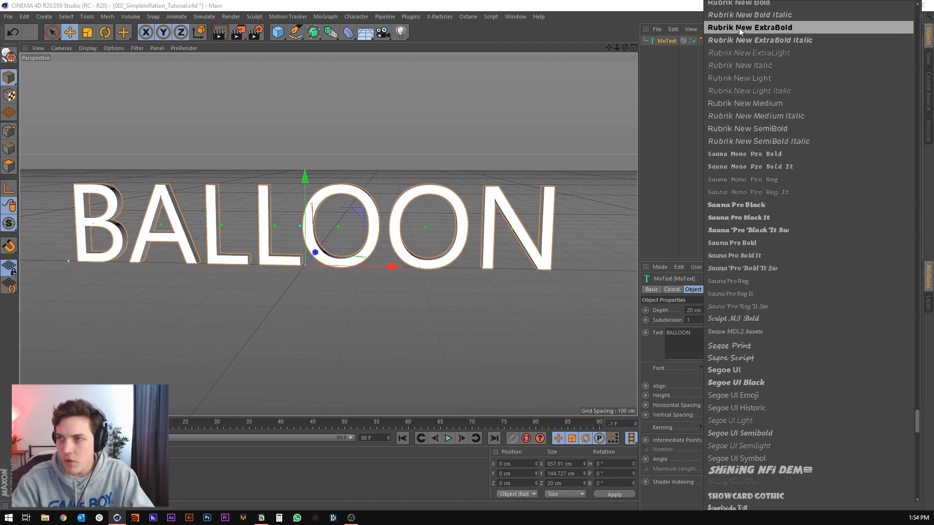
pyautogui.click(750, 27)
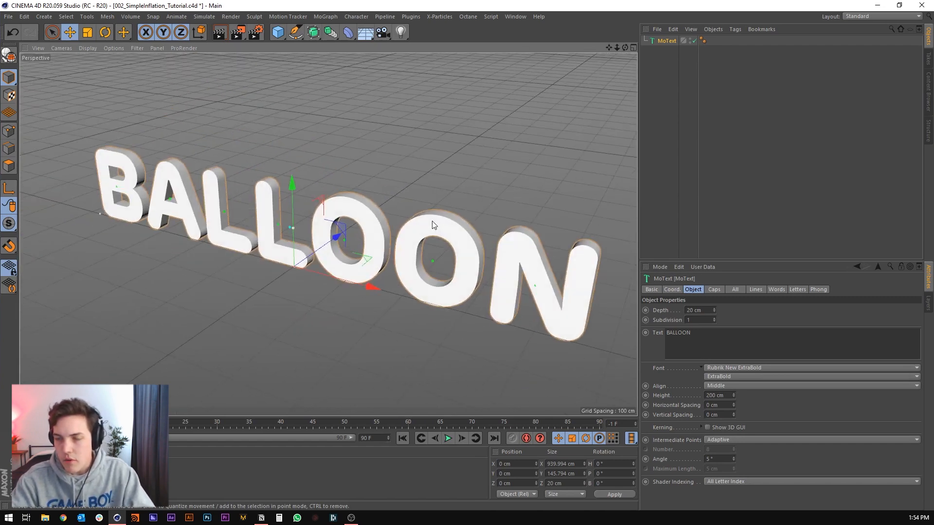
# Show Gouraud shading with lines and subdivide the letter outlines at 15 cm maximum length
pyautogui.click(87, 49)
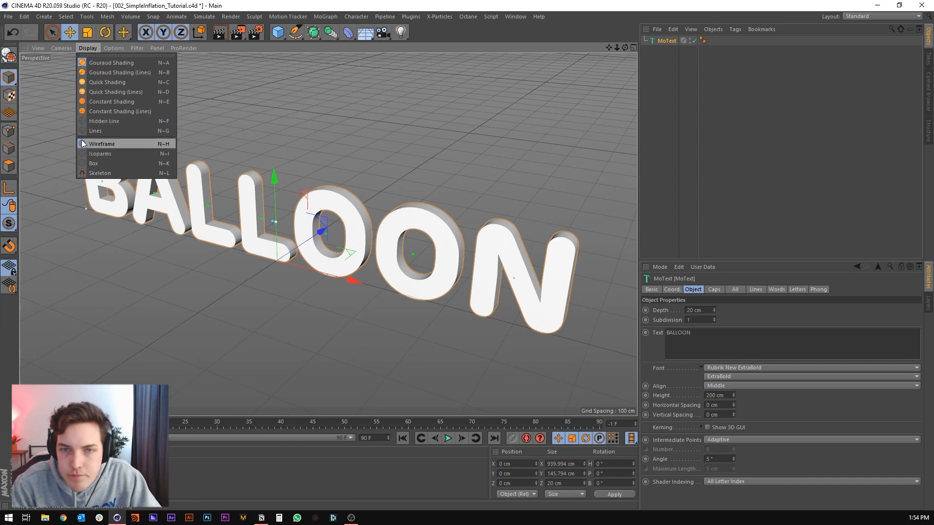
pyautogui.click(101, 143)
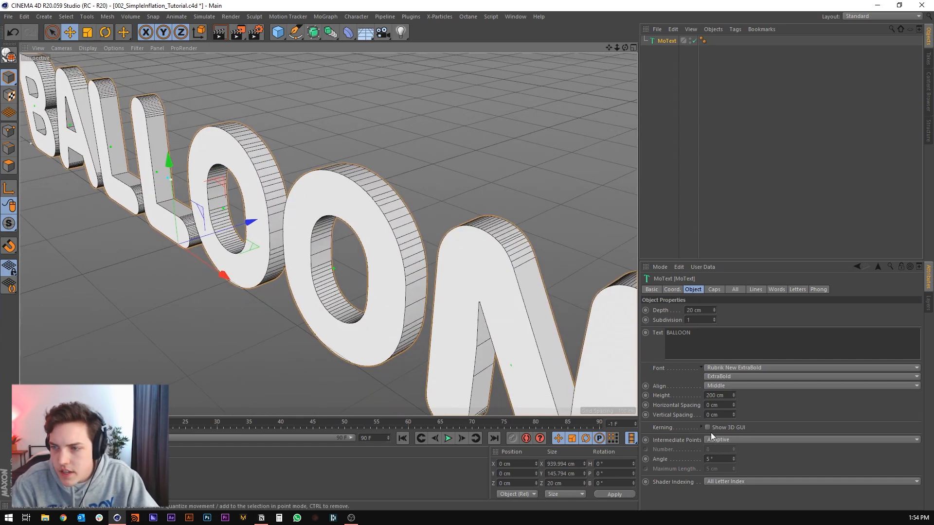
pyautogui.click(810, 440)
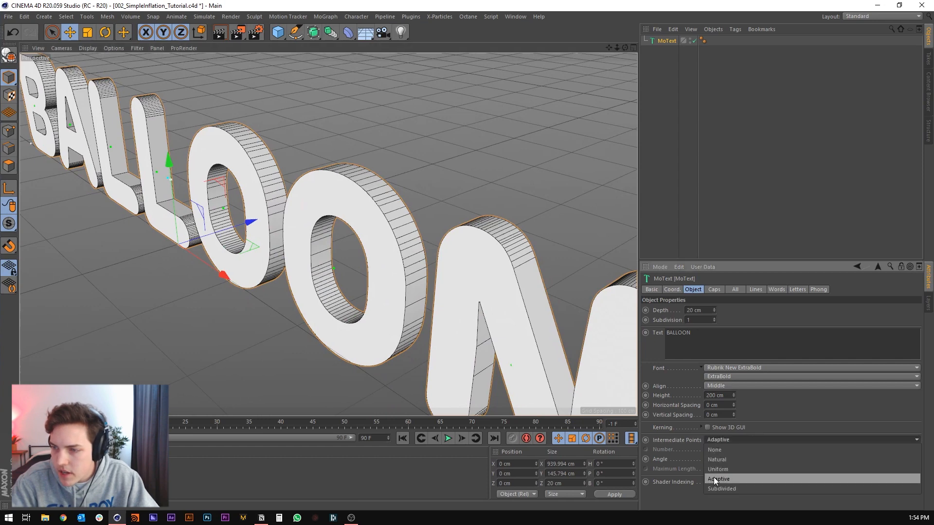
pyautogui.click(721, 489)
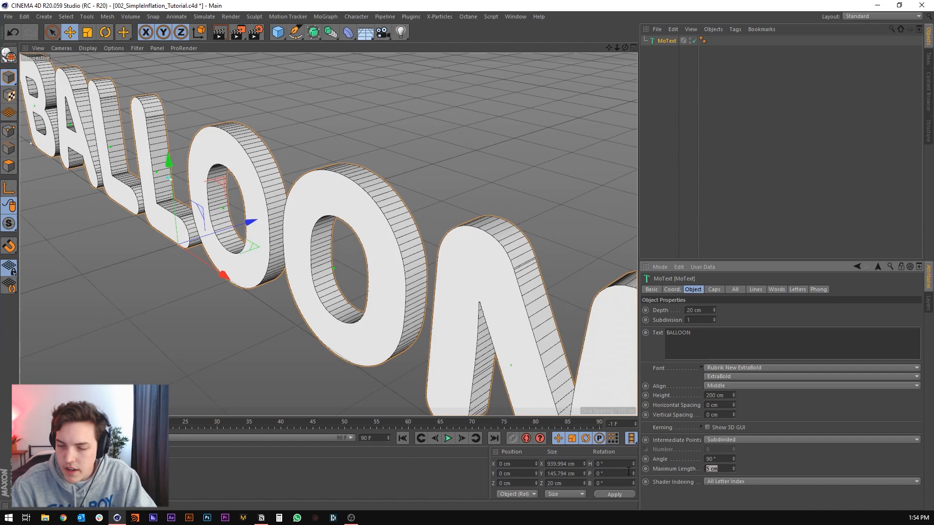
pyautogui.write('15 cm')
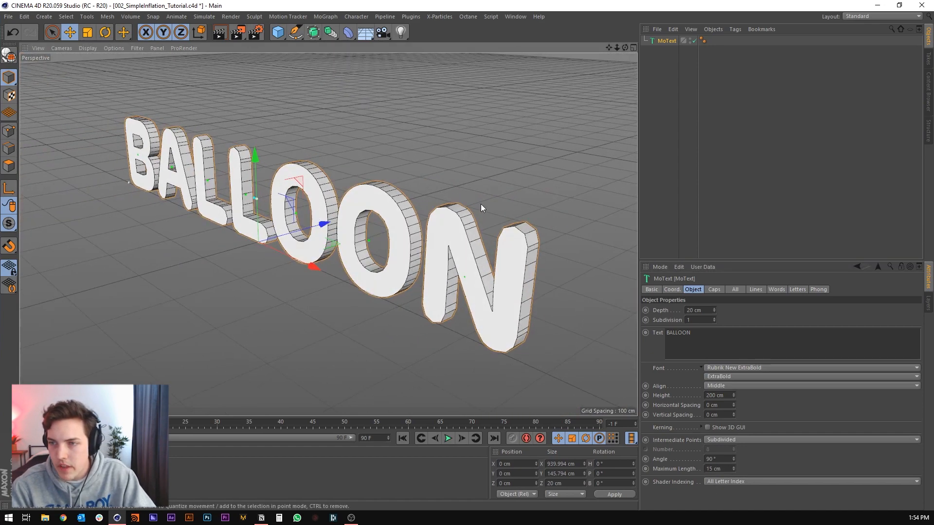
# Set 38 cm depth in 2 segments and regular-grid quadrangle caps 8 cm wide
pyautogui.moveTo(481, 208); pyautogui.dragTo(500, 272)
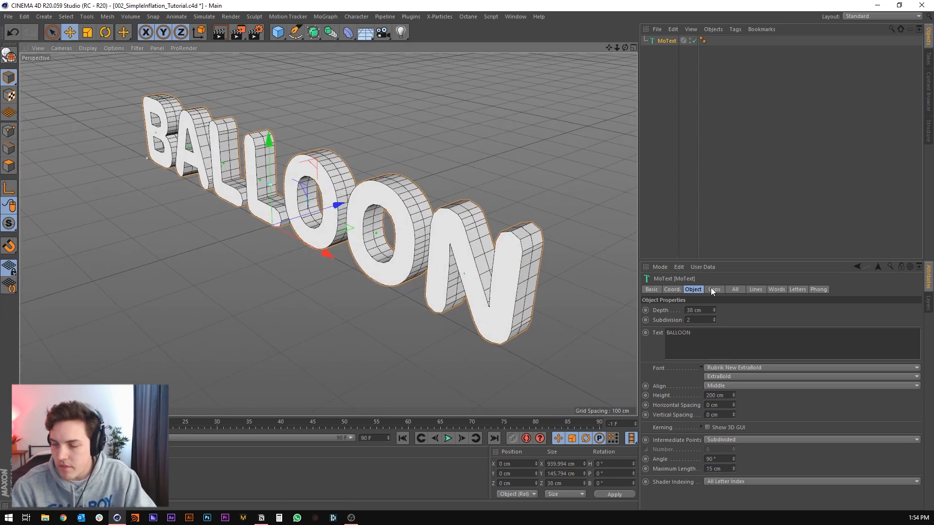
pyautogui.click(714, 290)
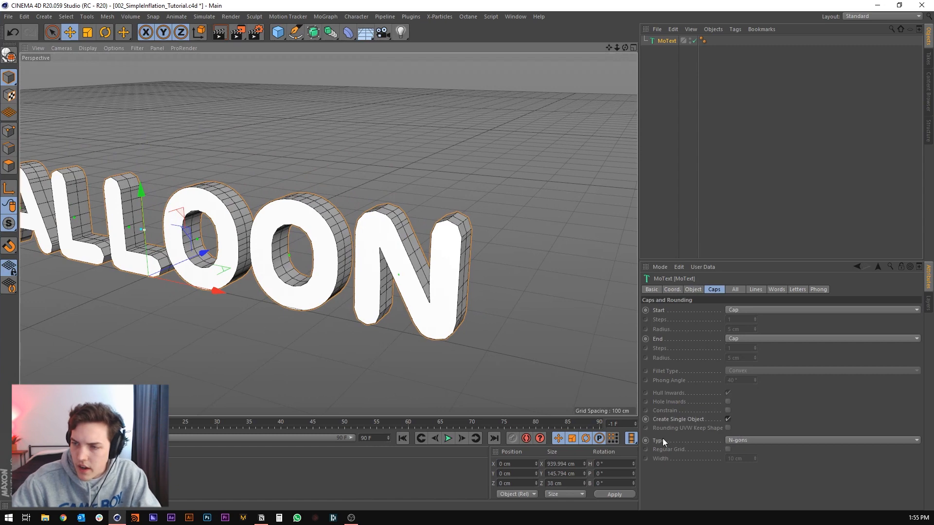
pyautogui.click(822, 441)
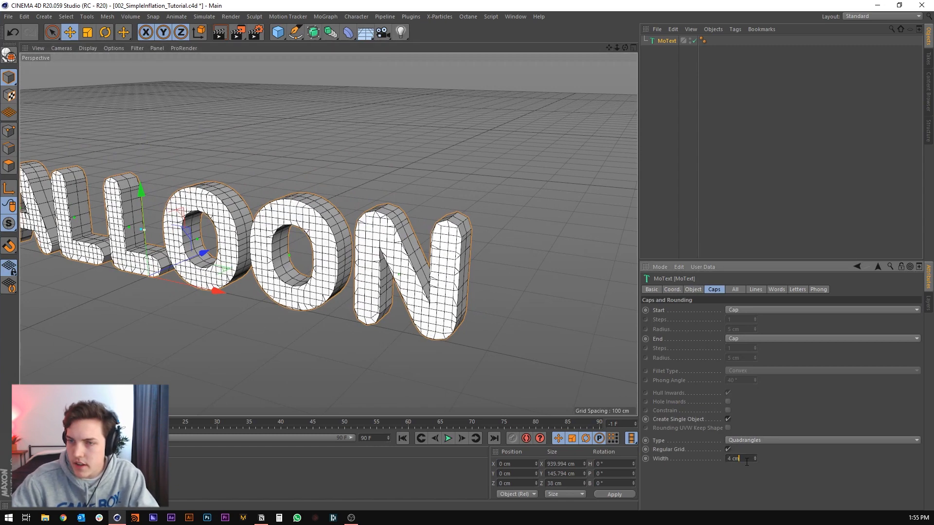
pyautogui.write('8 cm')
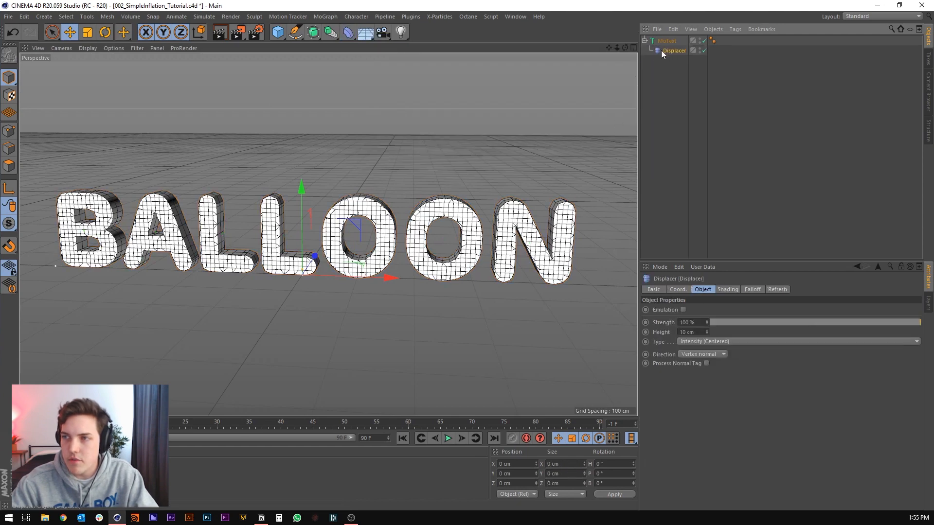
# Give the MoText's Displacer a Color shader and 12 cm height to puff the letters
pyautogui.click(666, 40)
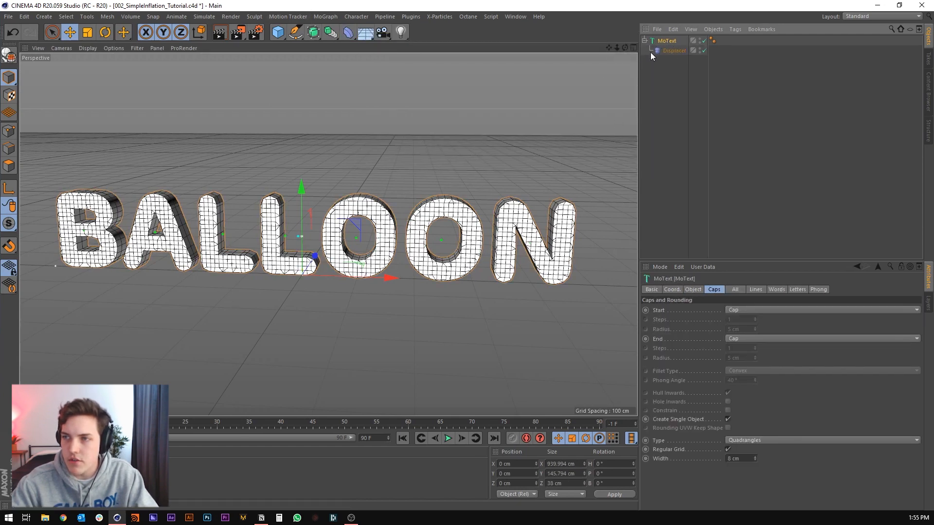
pyautogui.click(674, 50)
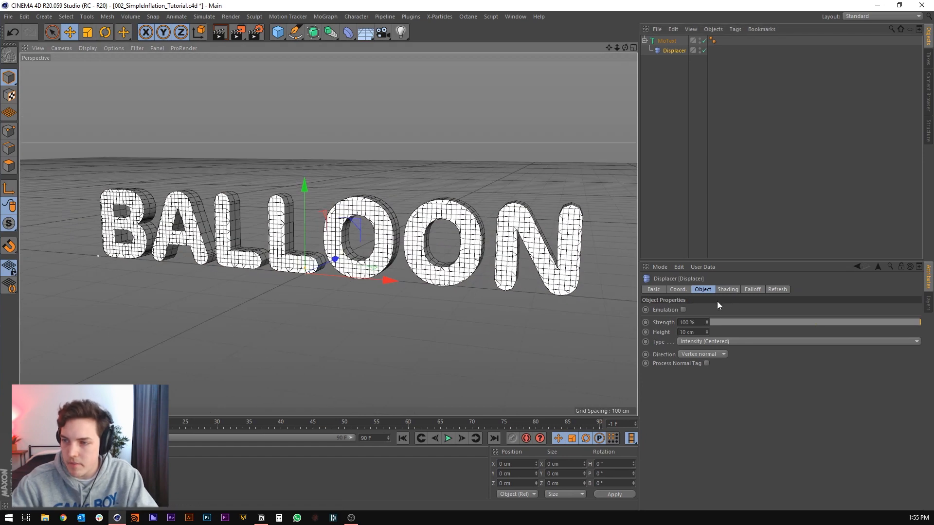
pyautogui.click(727, 289)
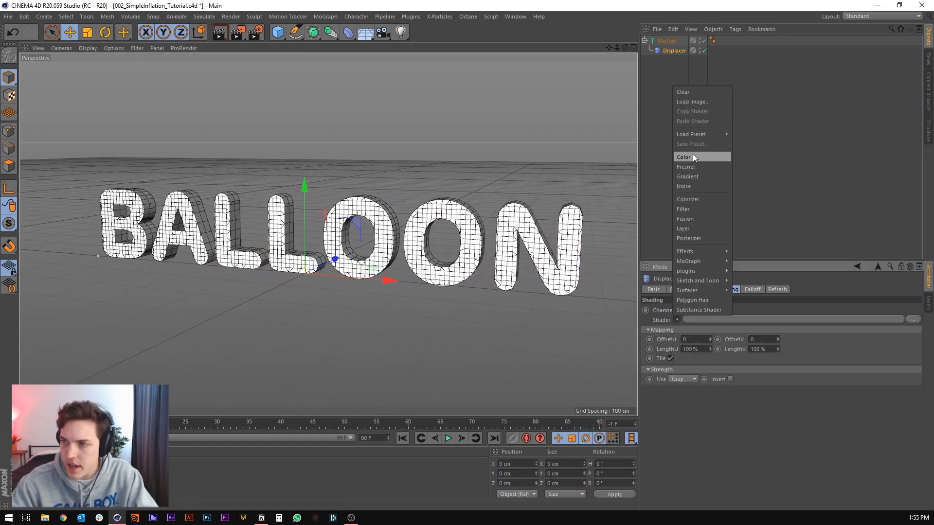
pyautogui.click(683, 157)
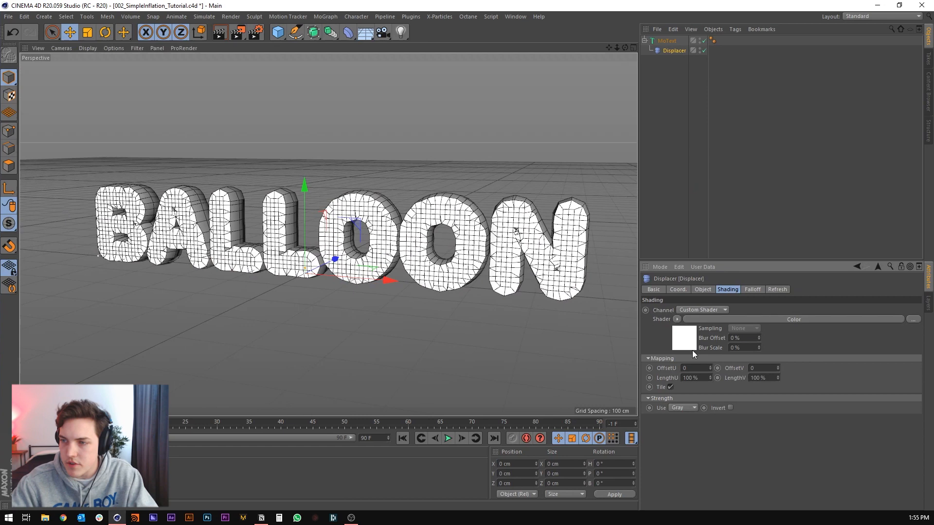
pyautogui.click(702, 289)
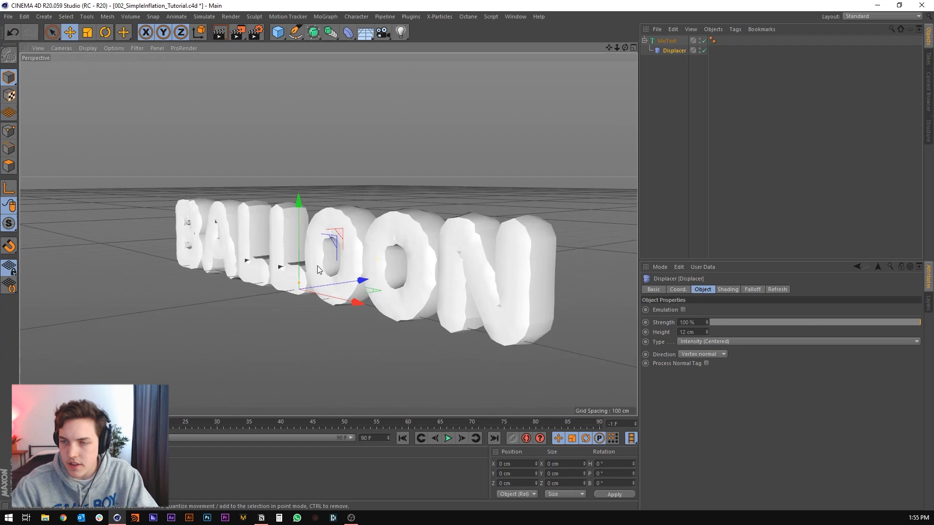
pyautogui.moveTo(319, 269); pyautogui.dragTo(480, 272)
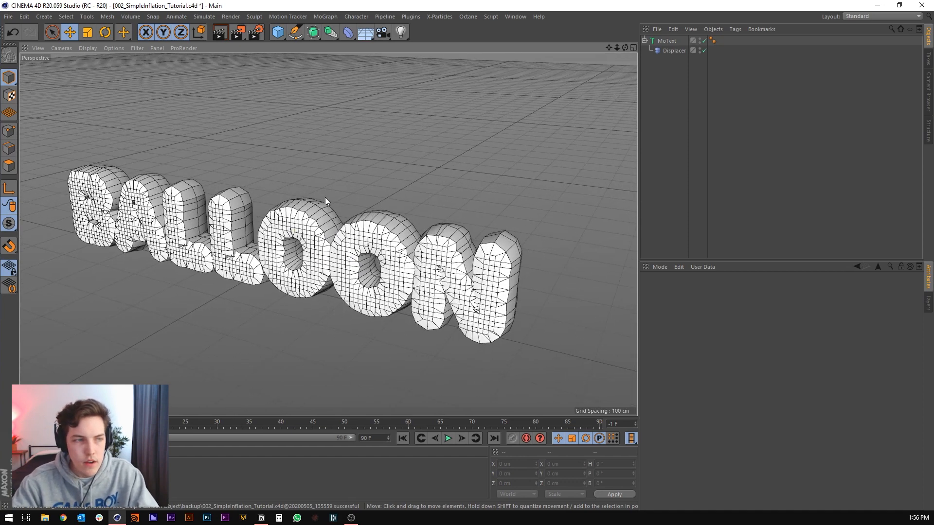
# Create a Linear Field in the Displacer's Falloff field list
pyautogui.click(674, 50)
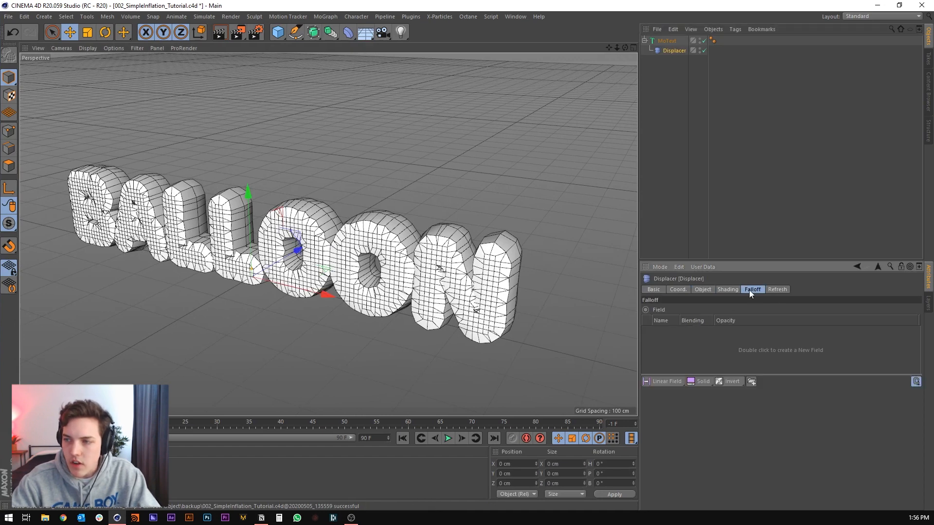
pyautogui.doubleClick(780, 350)
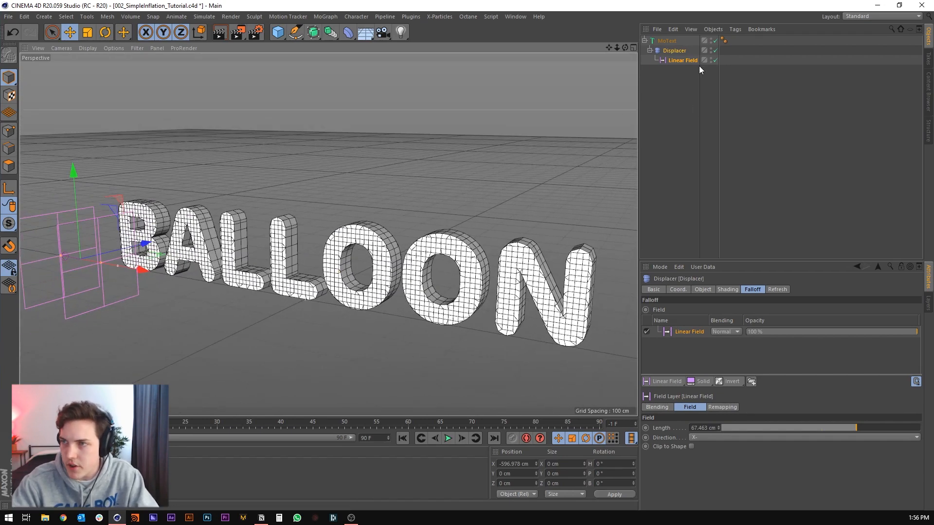
# Name displacers Inflate and Deflate, share Inflate's Linear Field with Deflate, and move it near B
pyautogui.click(674, 50)
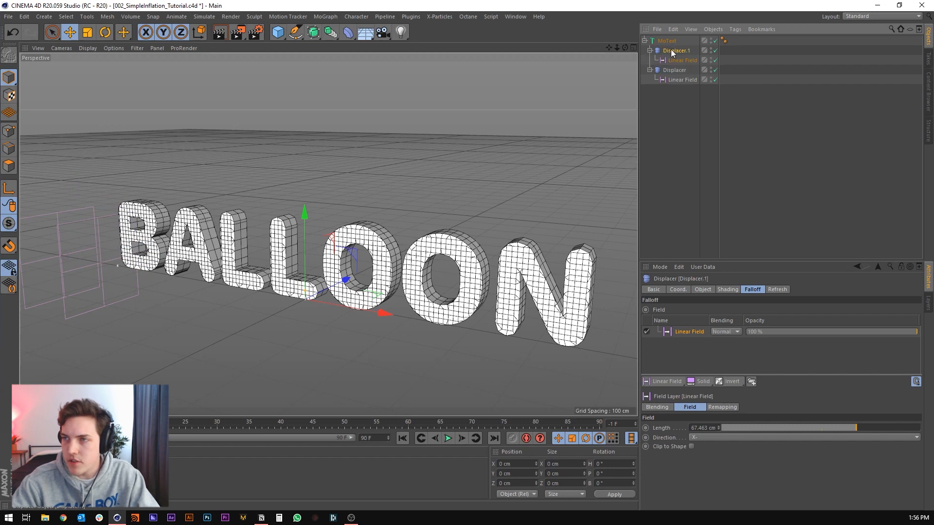
pyautogui.moveTo(669, 71)
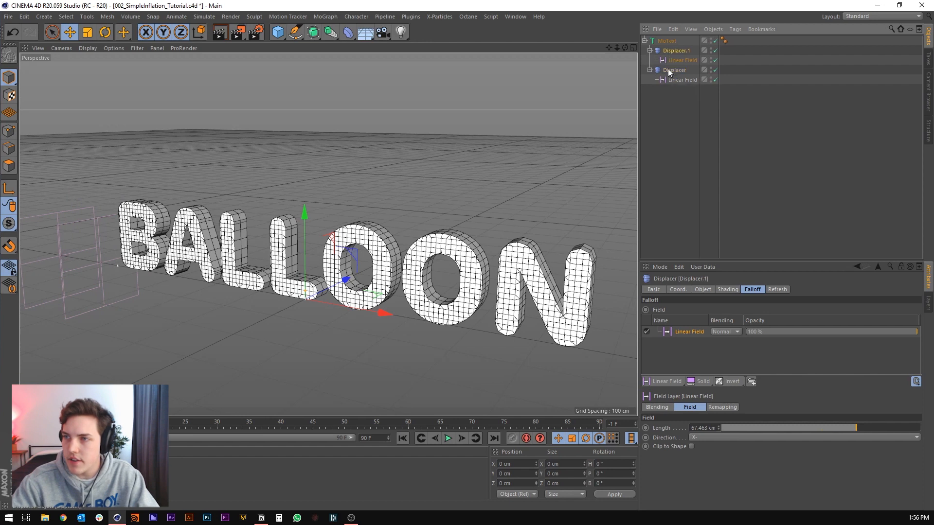
pyautogui.doubleClick(676, 50)
pyautogui.write(' Inflate')
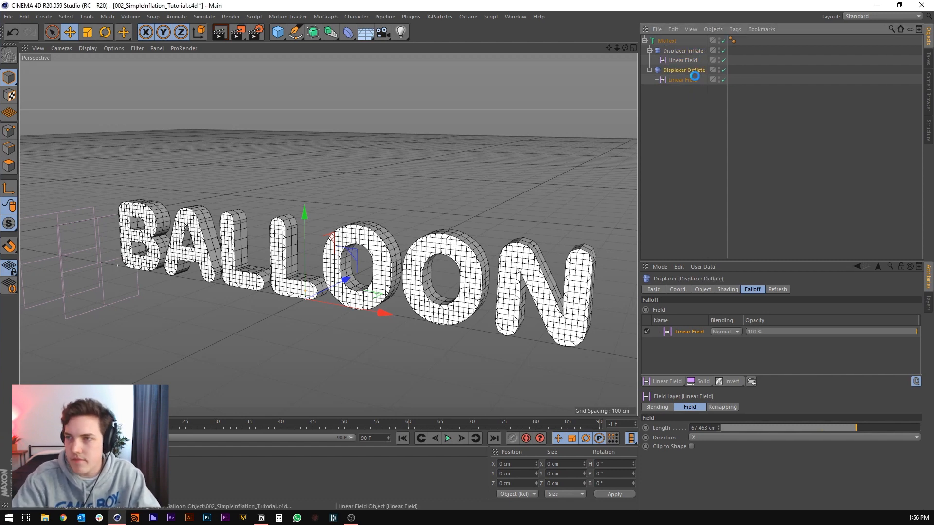
pyautogui.click(682, 79)
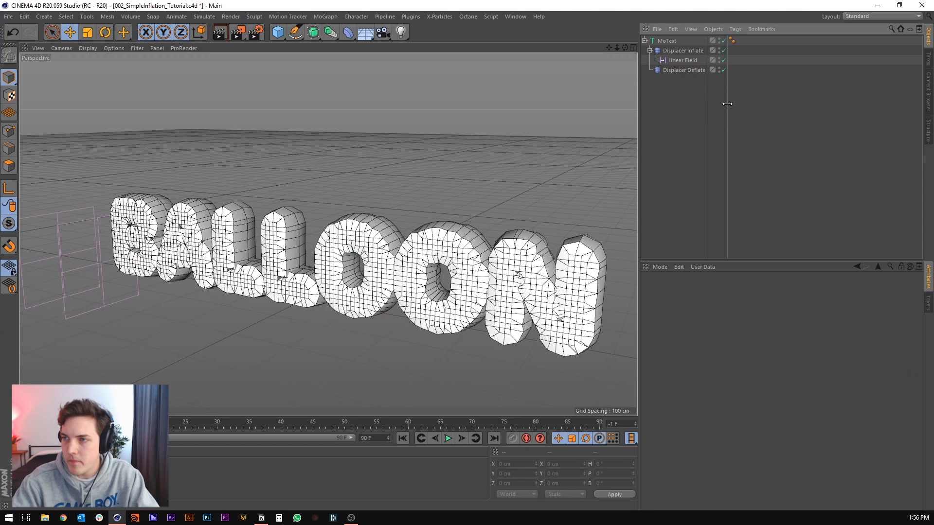
pyautogui.click(684, 69)
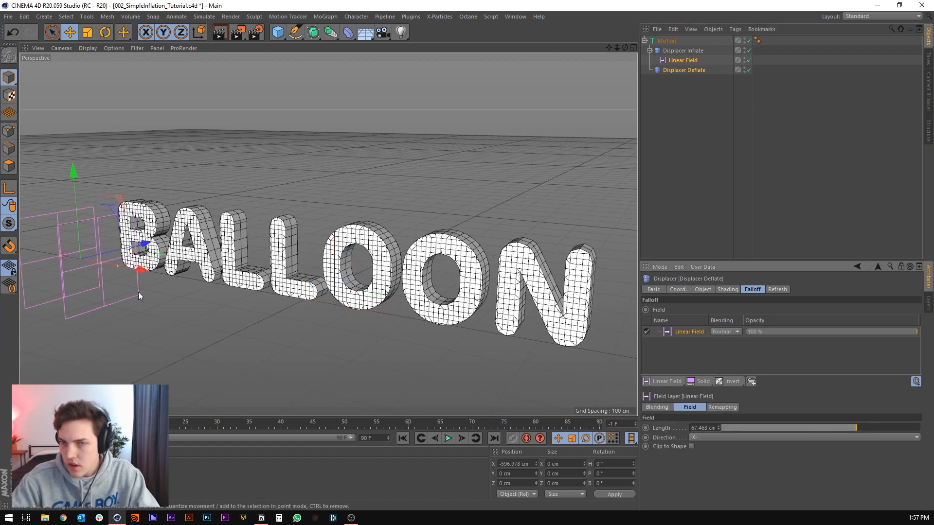
pyautogui.moveTo(139, 296); pyautogui.dragTo(197, 289)
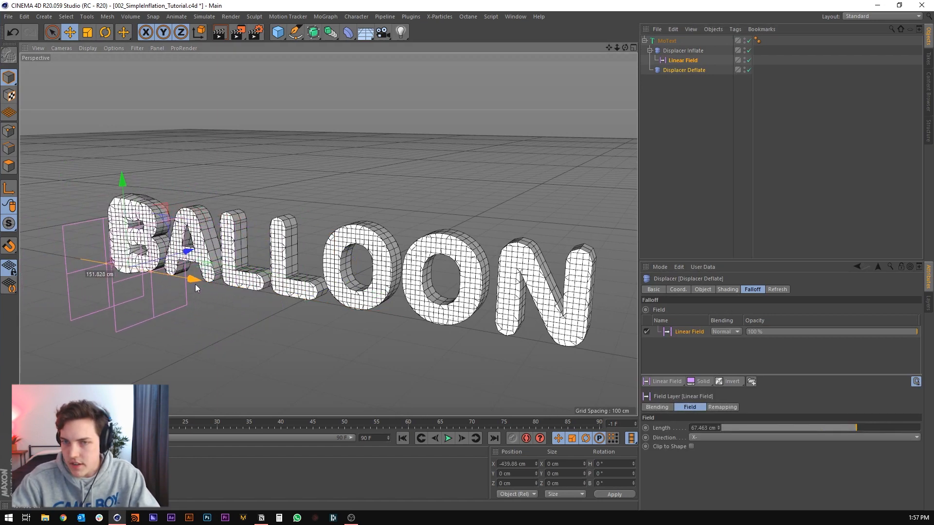
pyautogui.click(684, 69)
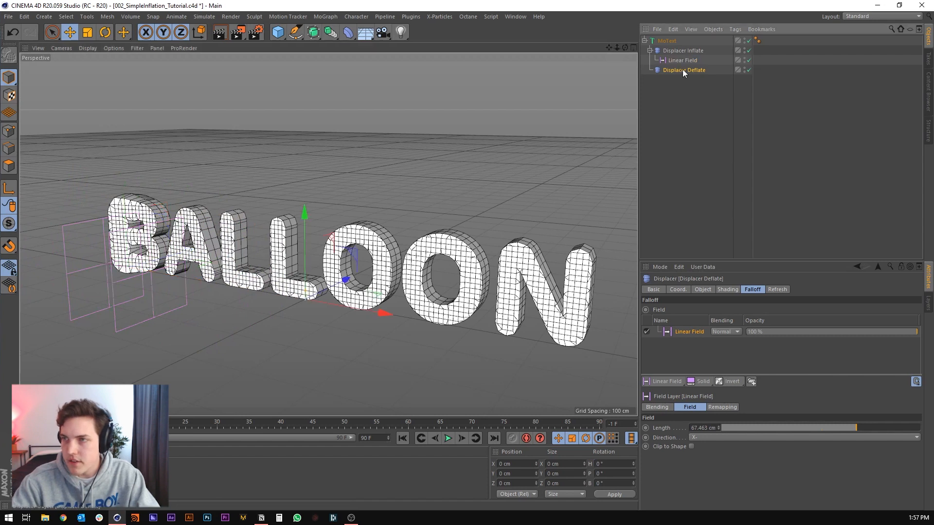
# Add an Invert layer to Displacer Deflate's falloff, which has a -16 cm height
pyautogui.click(702, 289)
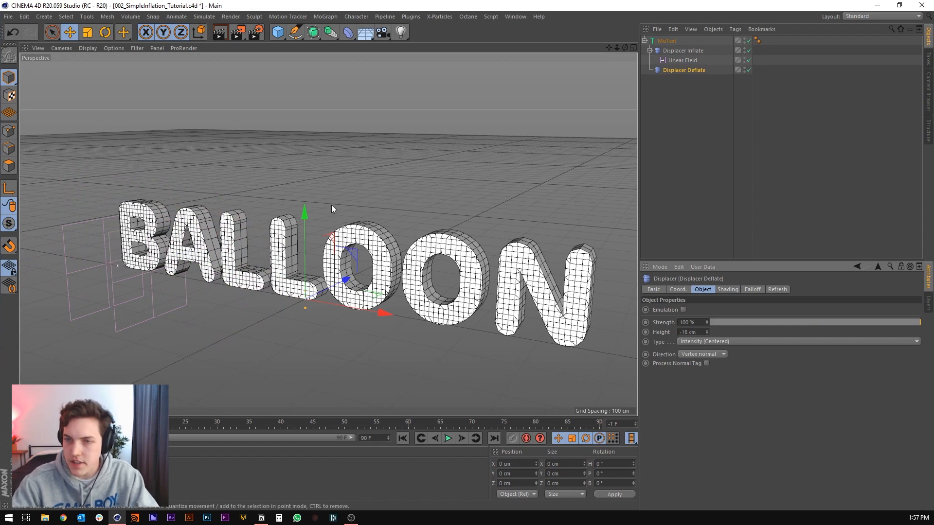
pyautogui.click(683, 50)
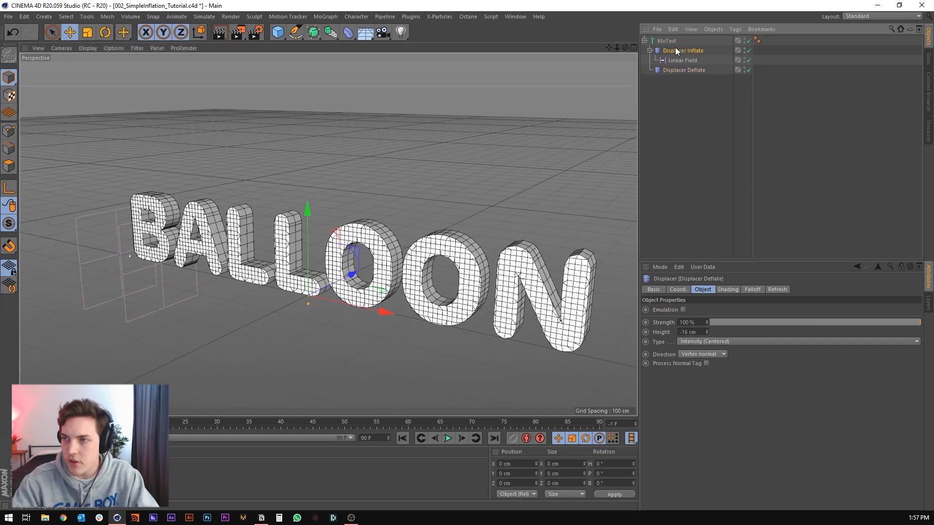
pyautogui.click(684, 69)
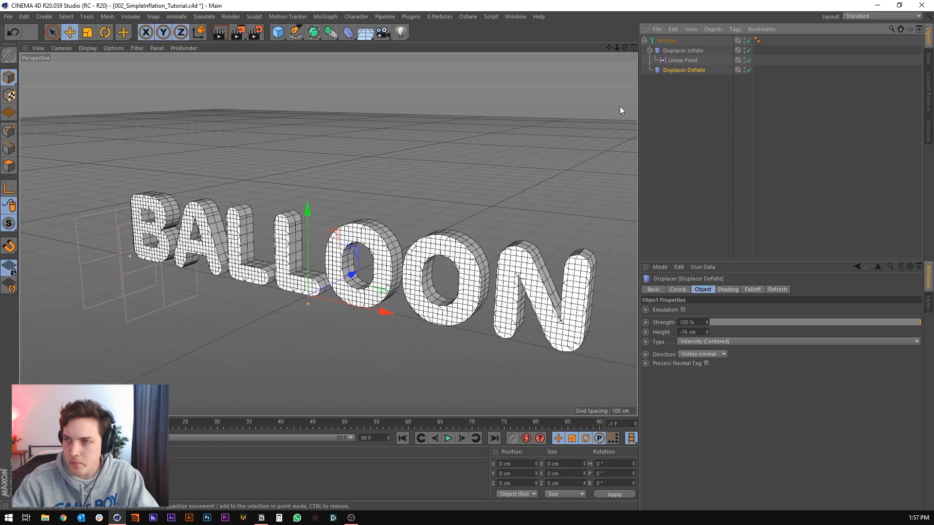
pyautogui.click(752, 289)
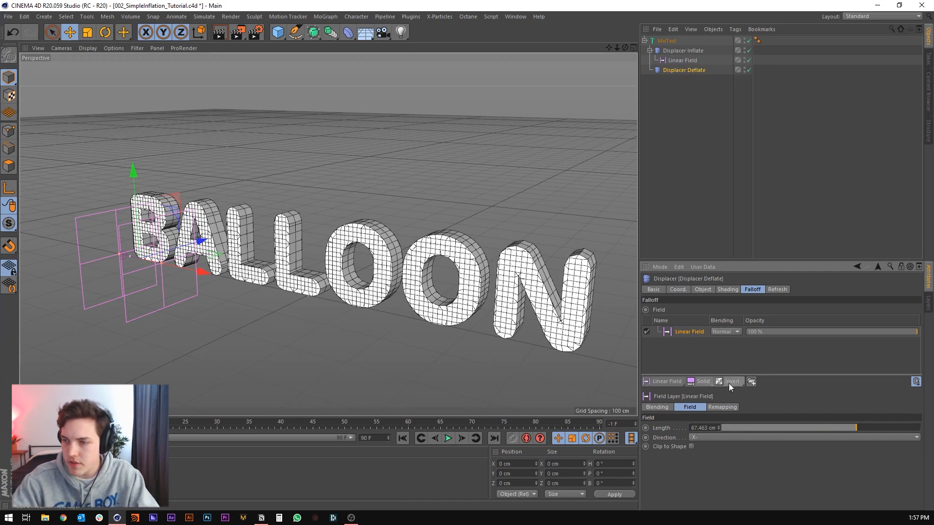
pyautogui.click(732, 382)
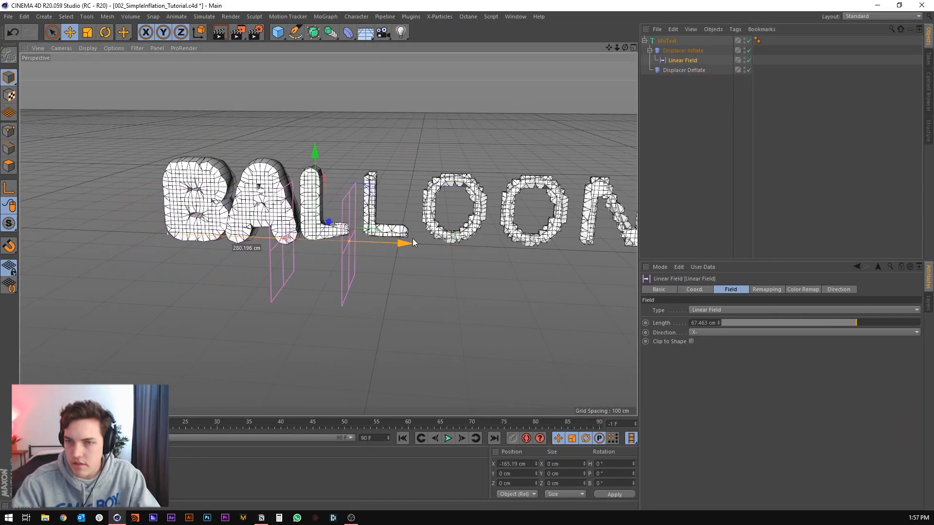
# Sweep the Linear Field across the letters and toggle Displacer Deflate to compare
pyautogui.moveTo(408, 243); pyautogui.dragTo(358, 241)
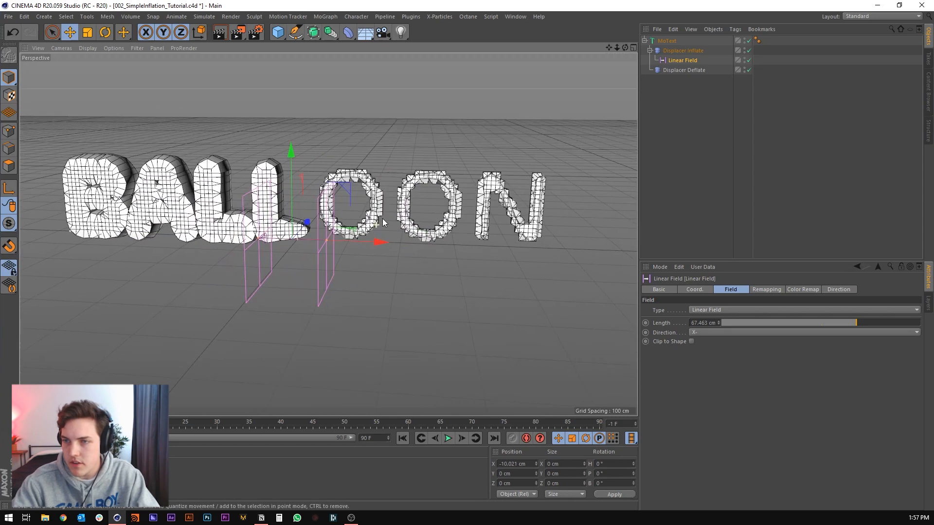
pyautogui.click(683, 69)
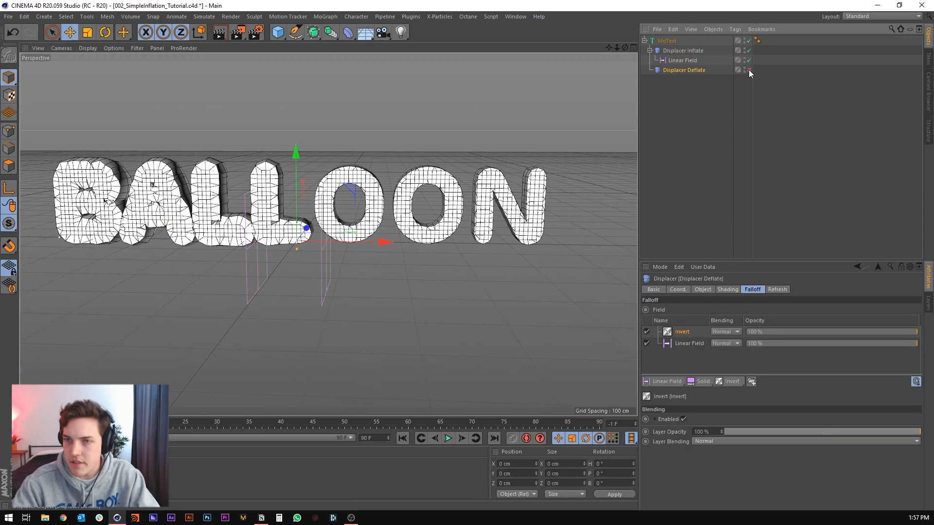
pyautogui.click(748, 50)
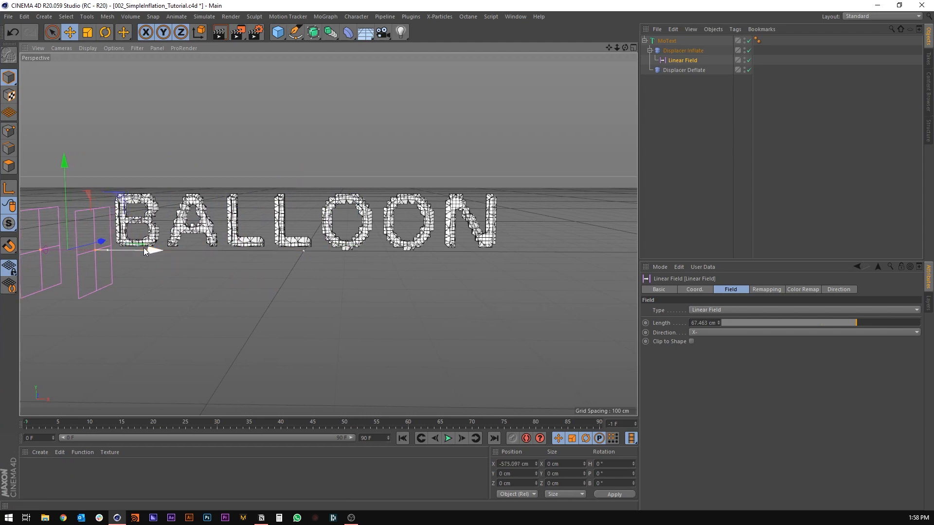
# Keyframe the Linear Field's position from -575 cm across BALLOON and play it back
pyautogui.click(693, 289)
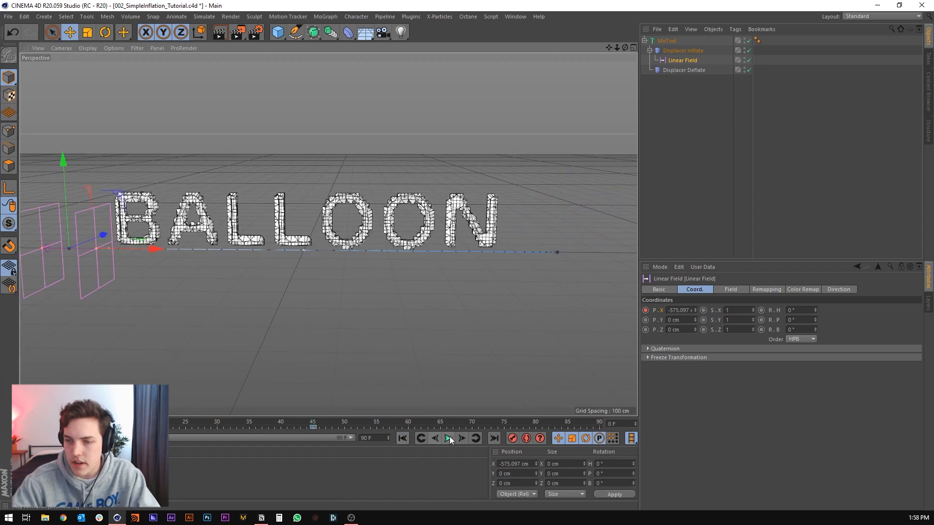
pyautogui.click(448, 438)
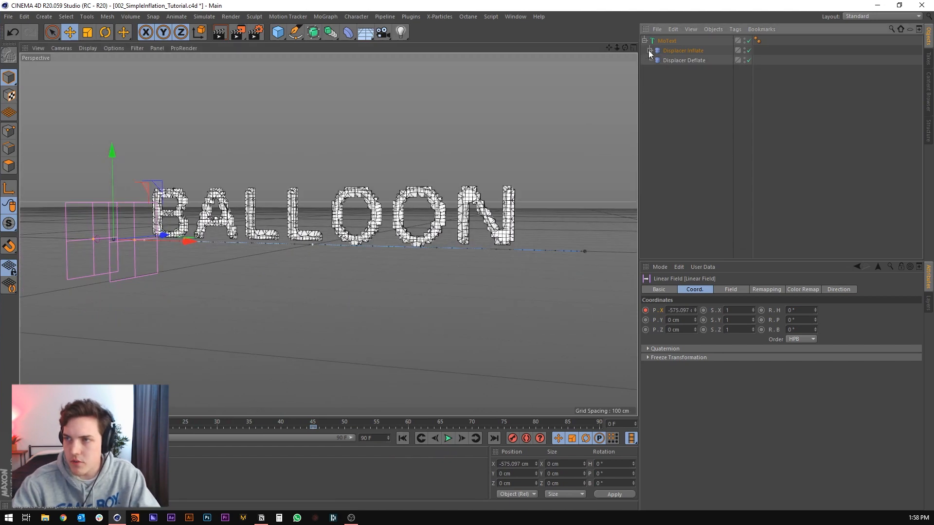
pyautogui.click(666, 40)
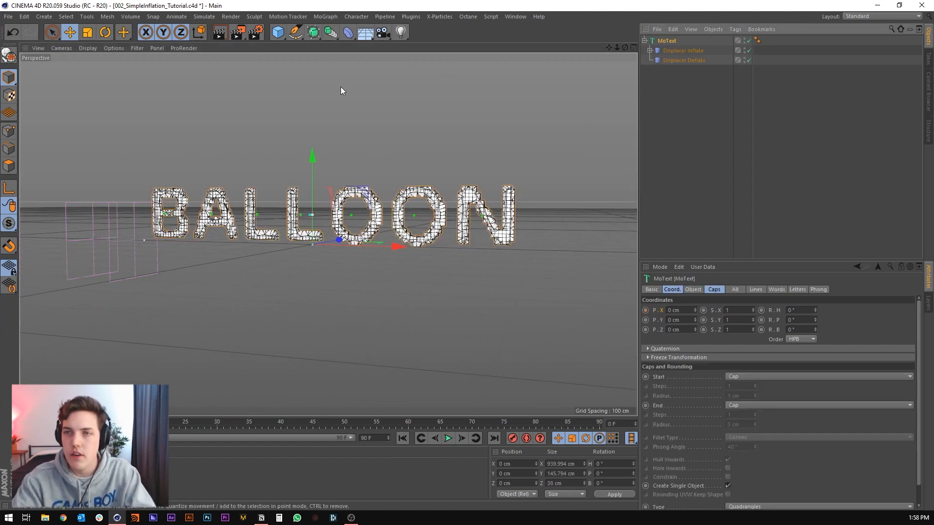
pyautogui.moveTo(349, 32)
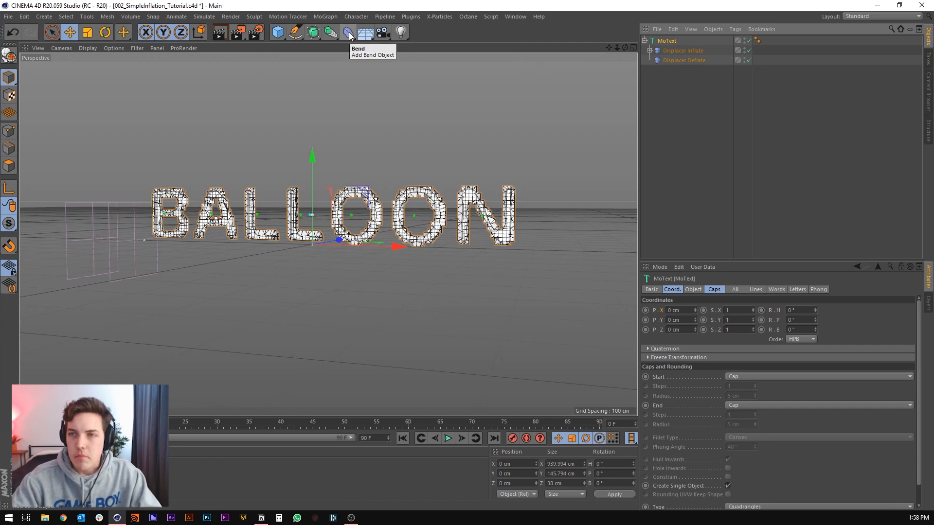
# Add a Displacer Noise with a Noise shader and switch off the Inflate and Deflate displacers
pyautogui.click(347, 32)
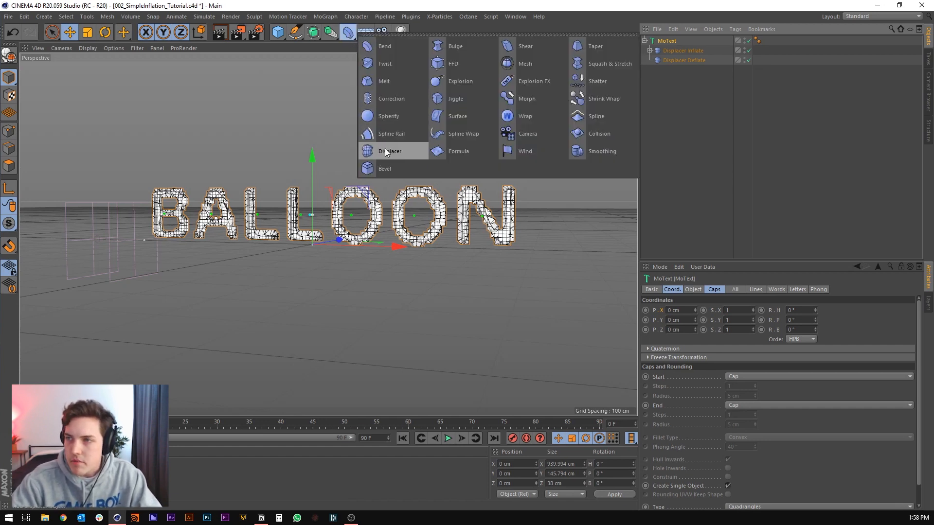
pyautogui.click(390, 151)
pyautogui.write('Displacer Noise')
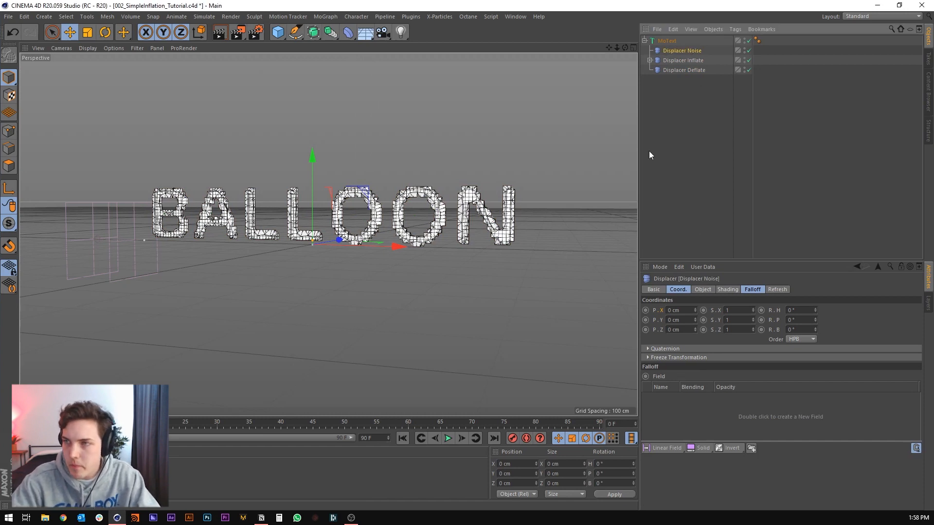
pyautogui.click(748, 60)
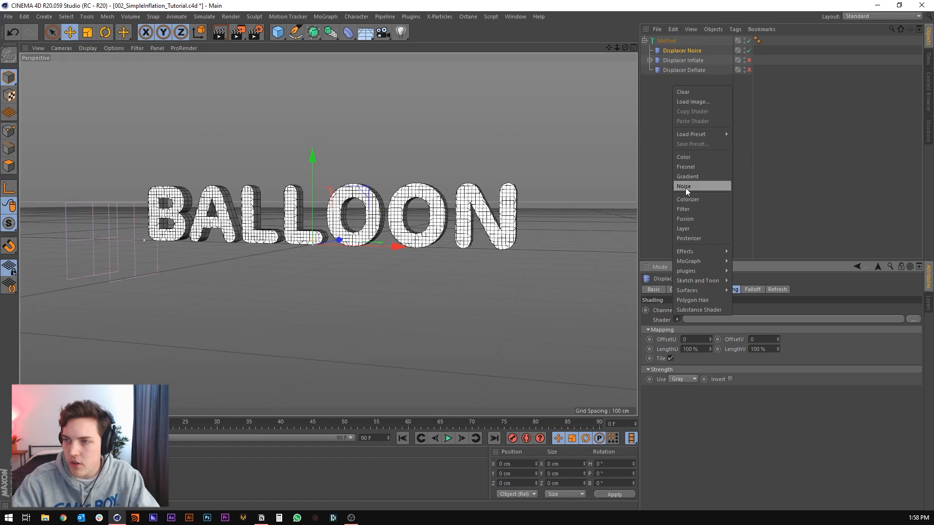
pyautogui.click(684, 185)
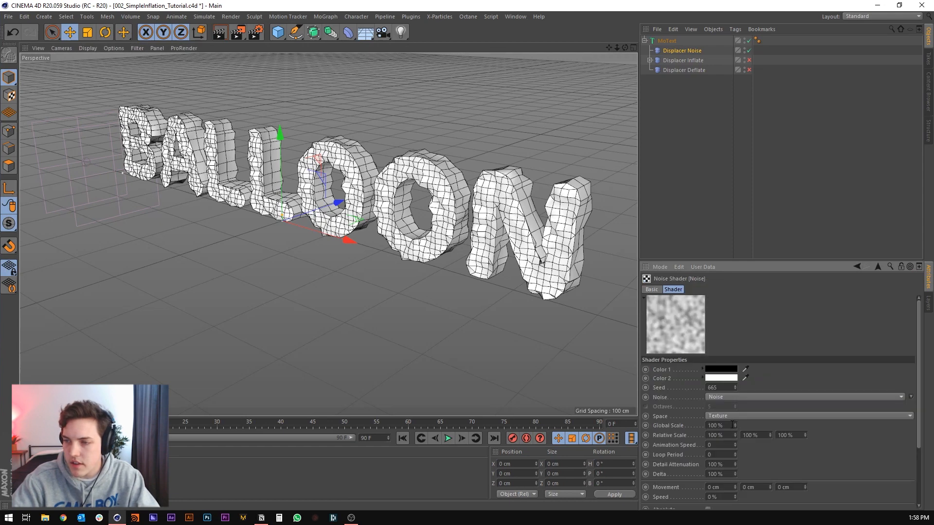
pyautogui.moveTo(631, 438)
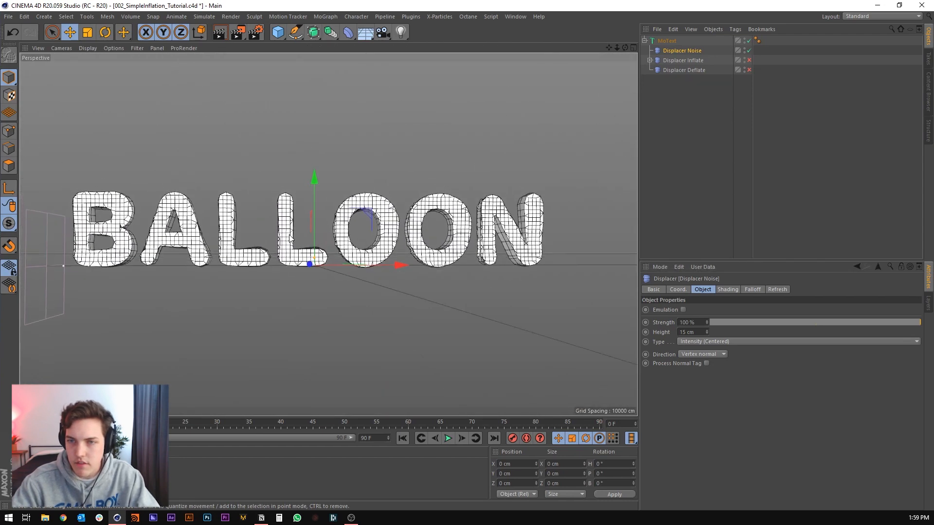
# Re-enable the displacers and play back BALLOON inflating with its wrinkled, noisy surface
pyautogui.click(446, 438)
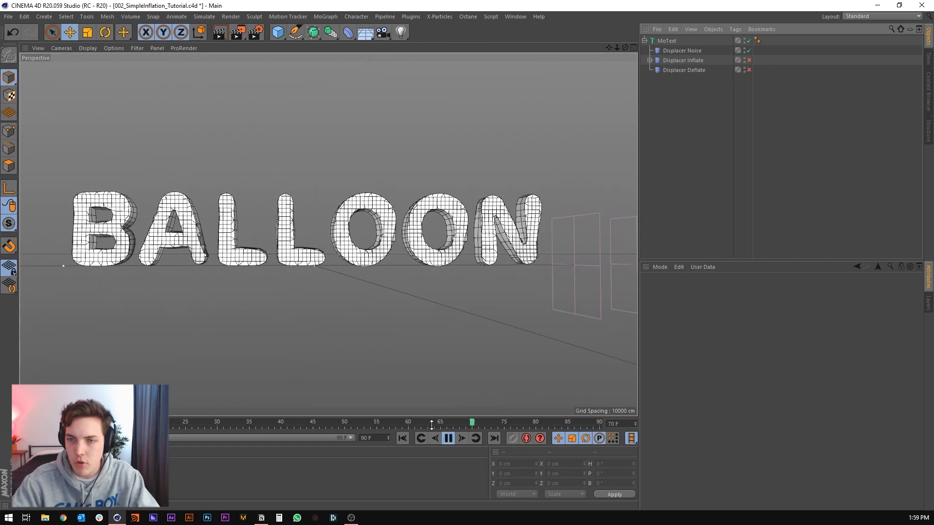
pyautogui.click(682, 50)
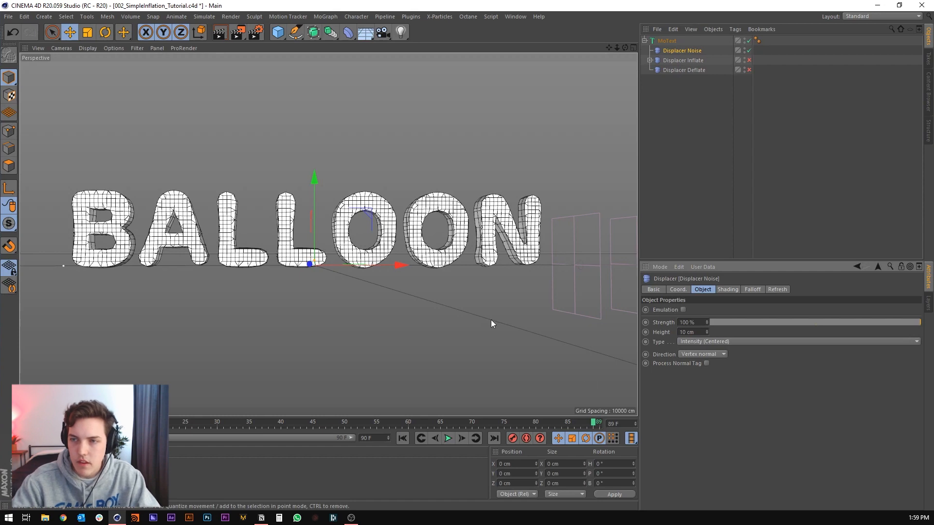
pyautogui.click(446, 438)
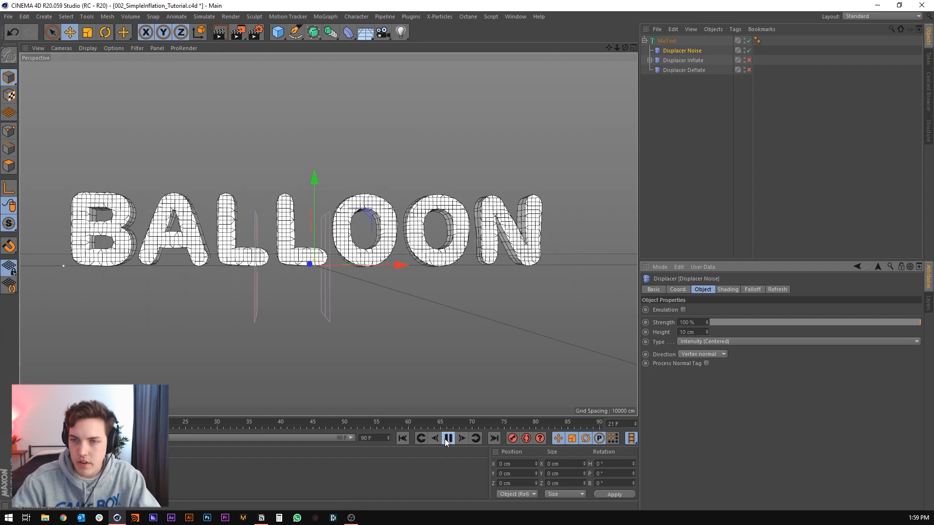
pyautogui.click(448, 438)
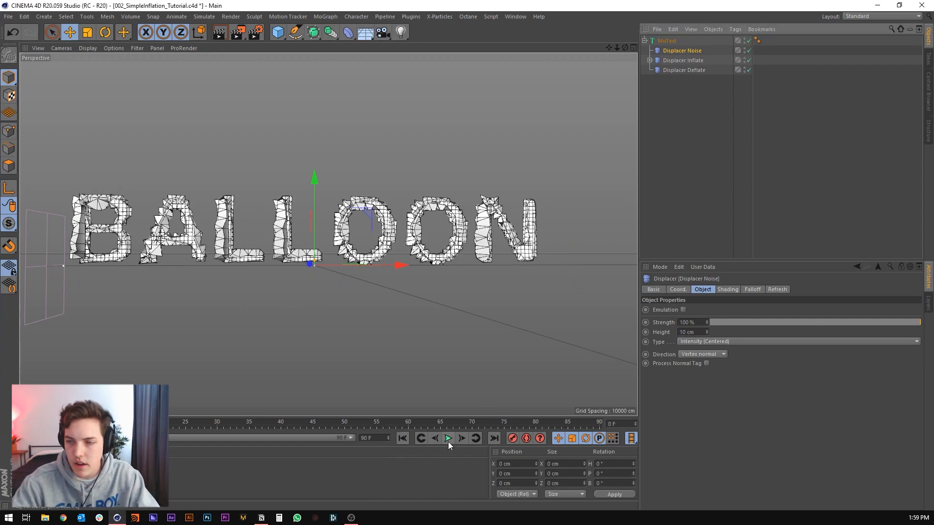
pyautogui.click(448, 438)
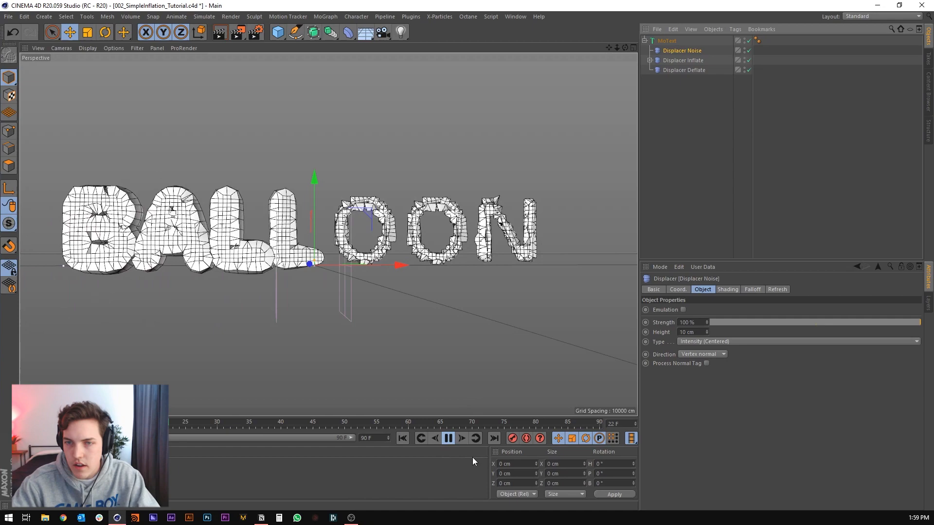
pyautogui.click(448, 438)
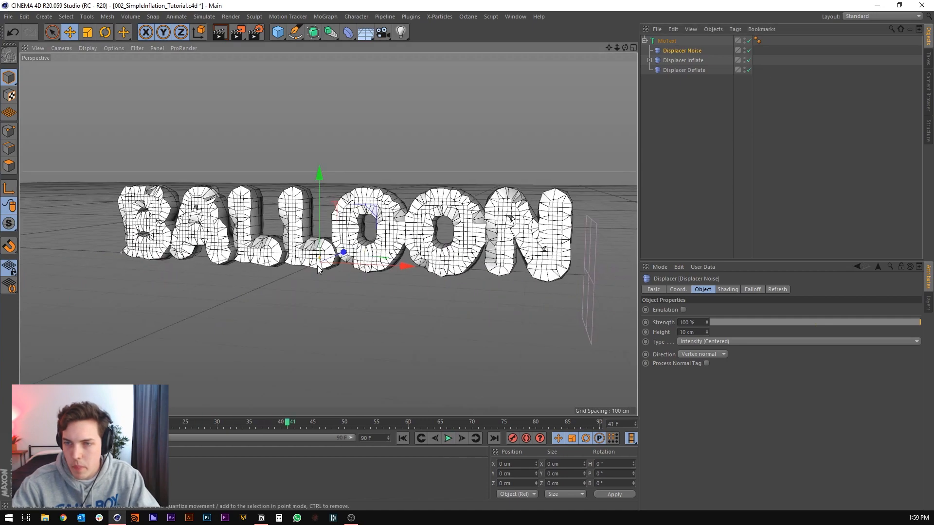
pyautogui.click(447, 438)
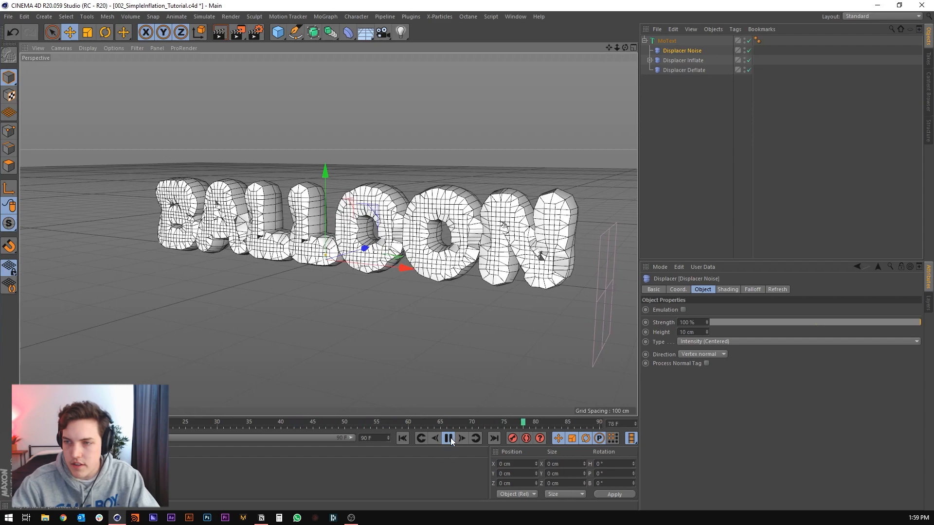
pyautogui.click(448, 438)
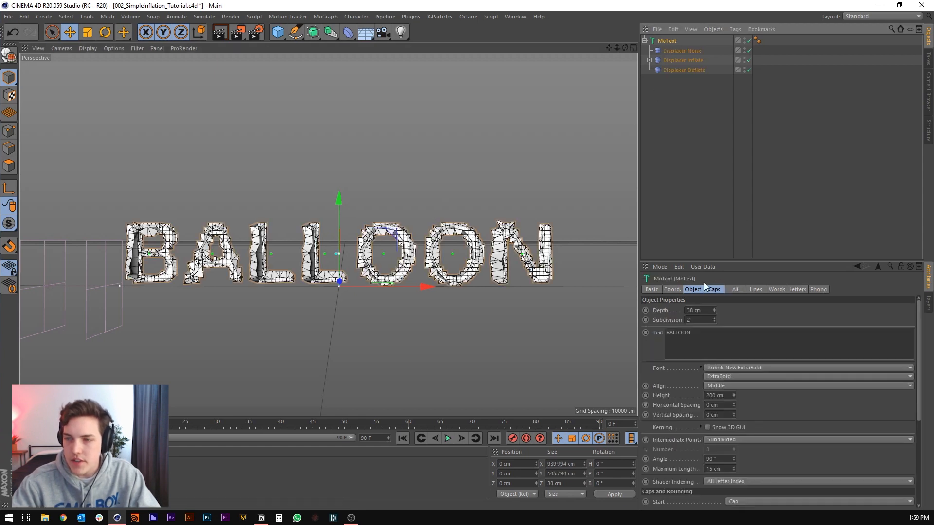
# Delete the three displacers and wrap the BALLOON MoText in a Connect object
pyautogui.click(645, 40)
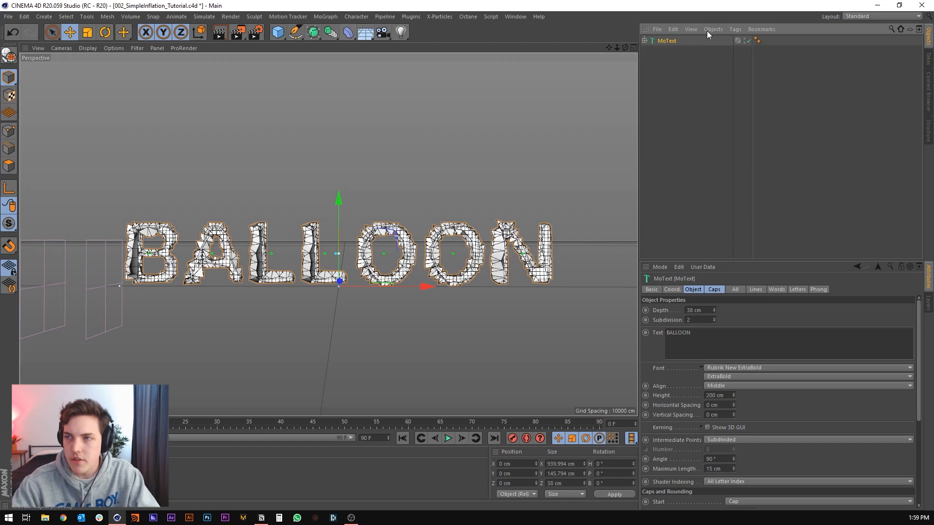
pyautogui.click(331, 33)
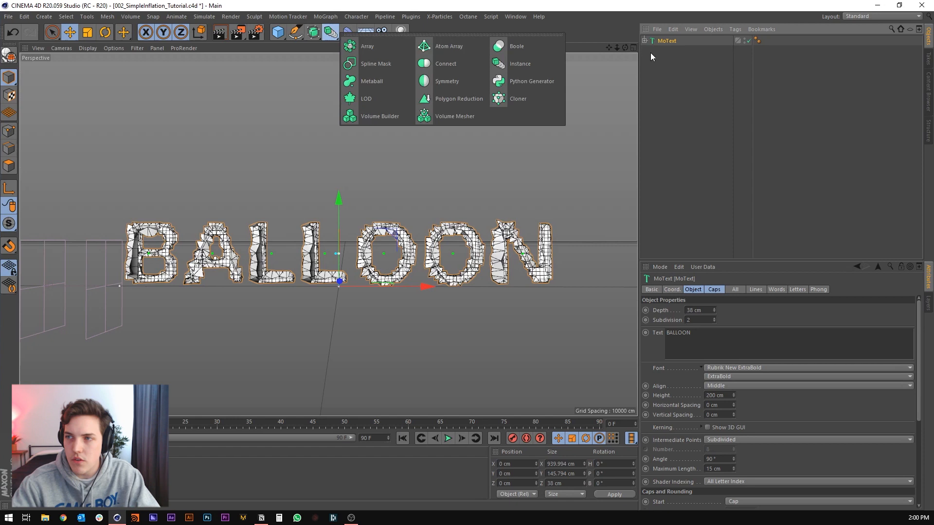
pyautogui.moveTo(445, 63)
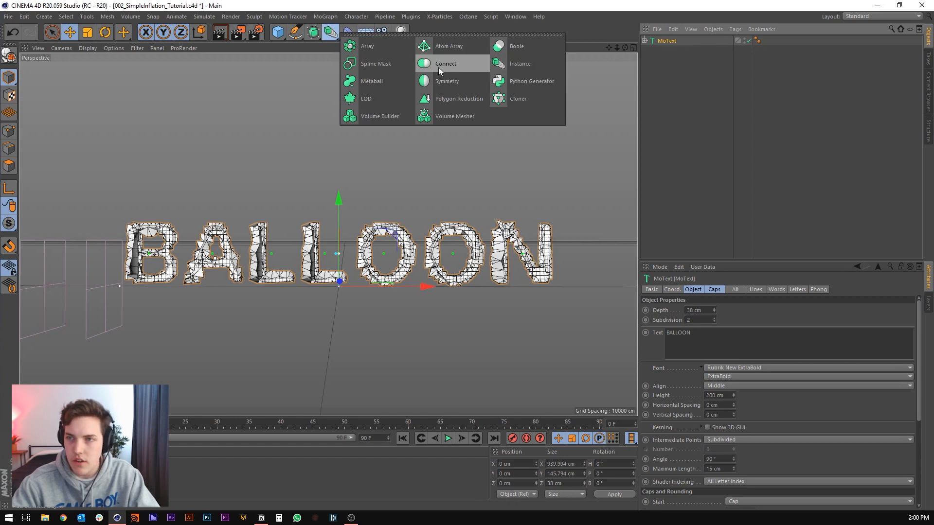
pyautogui.click(446, 63)
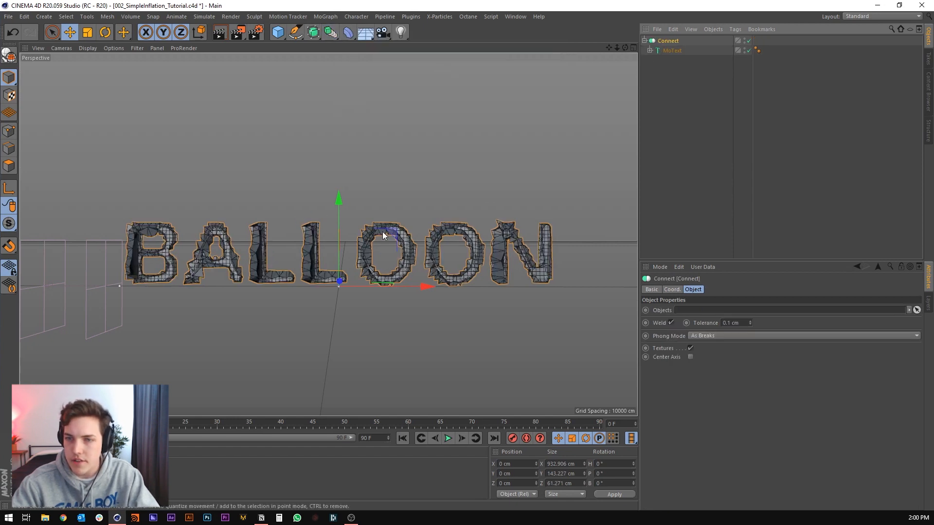
pyautogui.click(360, 33)
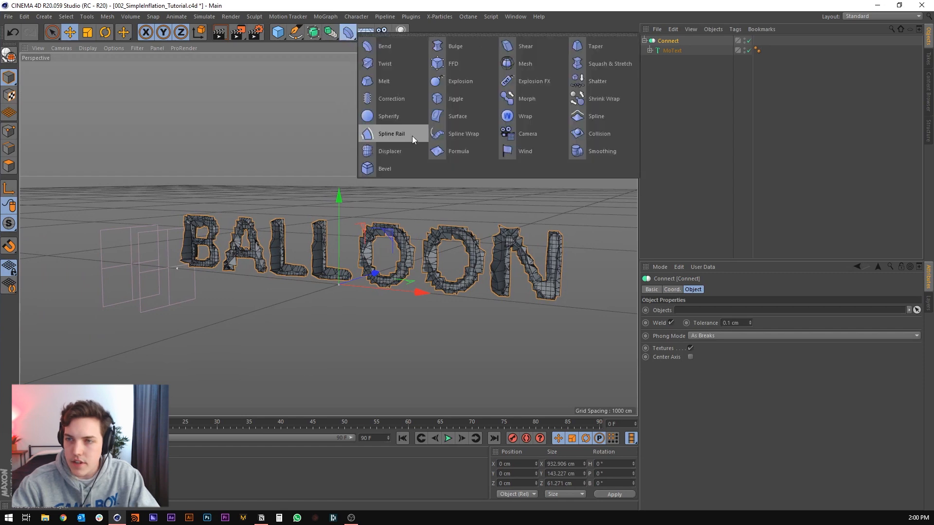
pyautogui.moveTo(455, 99)
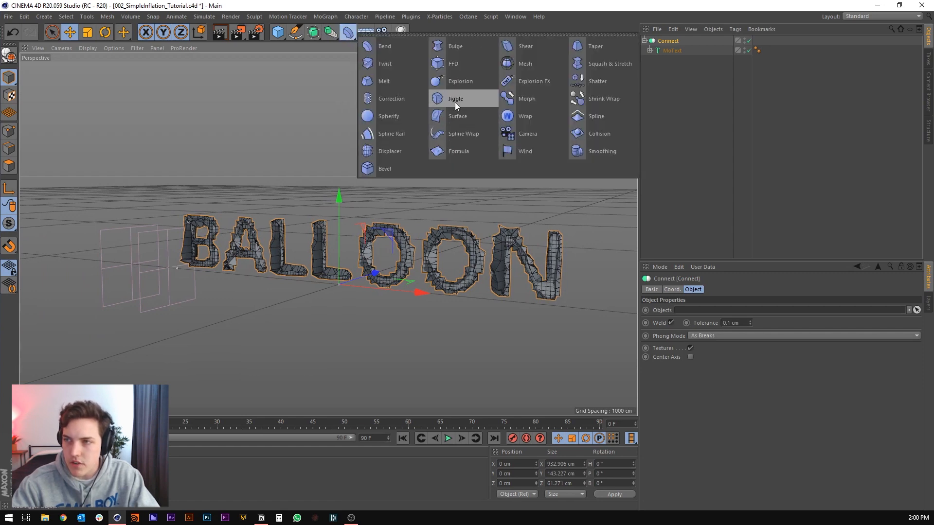
# Add a Jiggle deformer under Connect and preview the animation
pyautogui.click(455, 99)
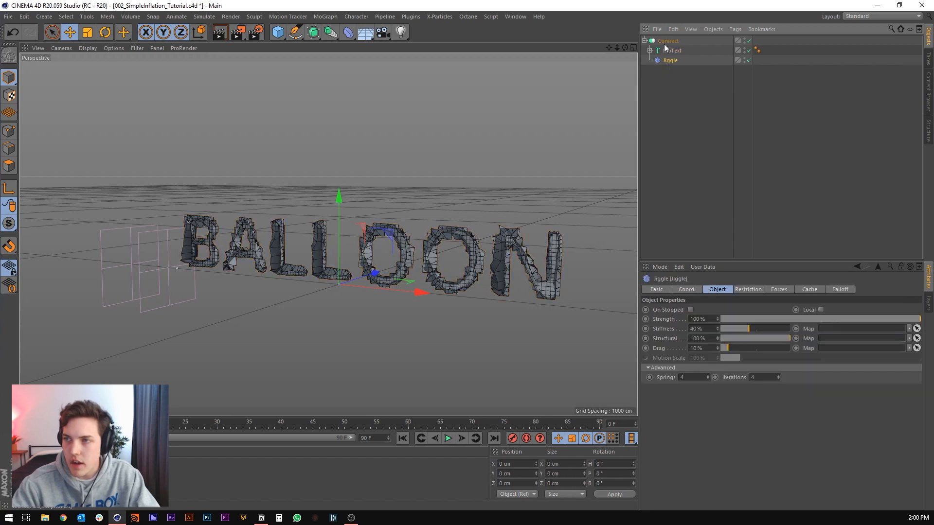
pyautogui.click(448, 438)
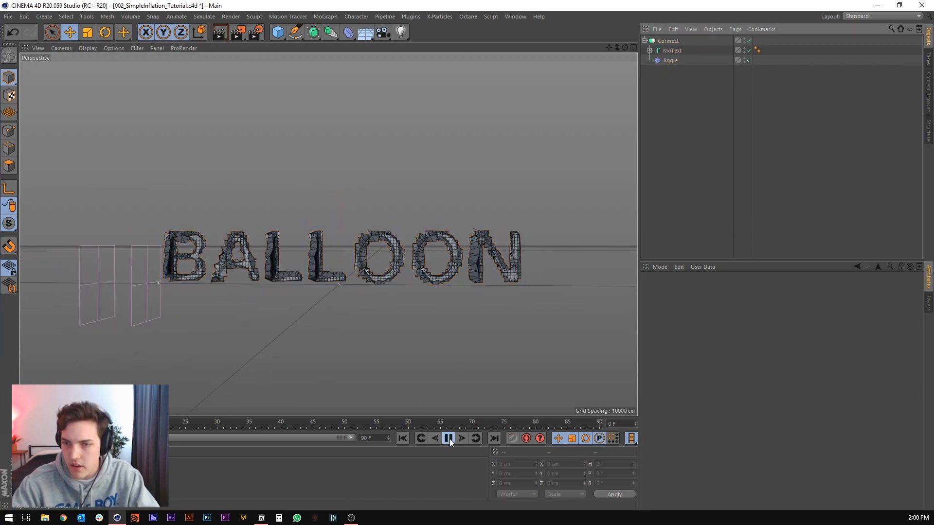
pyautogui.click(448, 438)
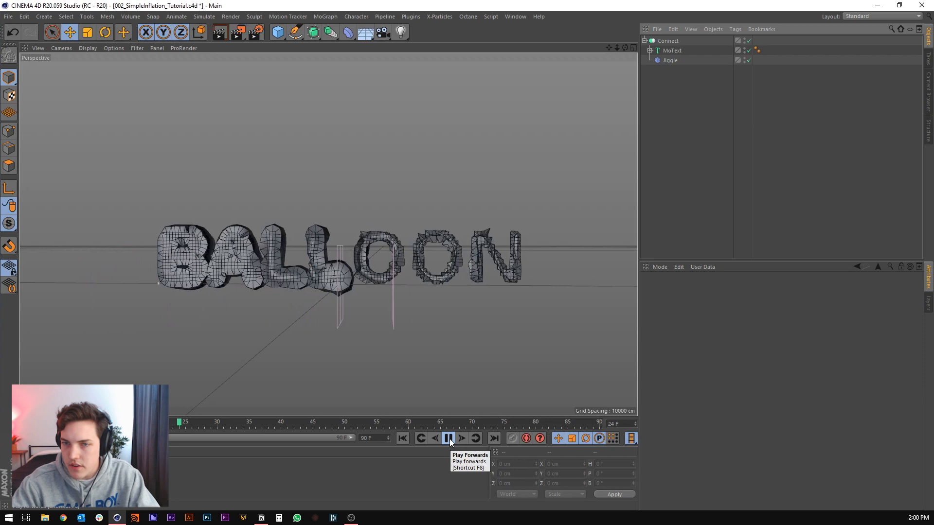
pyautogui.click(446, 438)
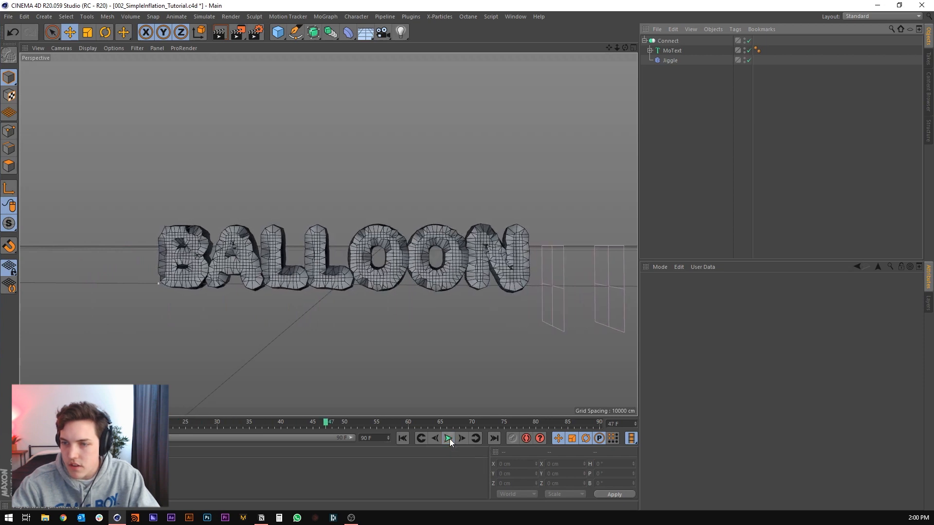
# Set Jiggle Stiffness to 60% and Structural to 70%, then replay from the start
pyautogui.click(669, 60)
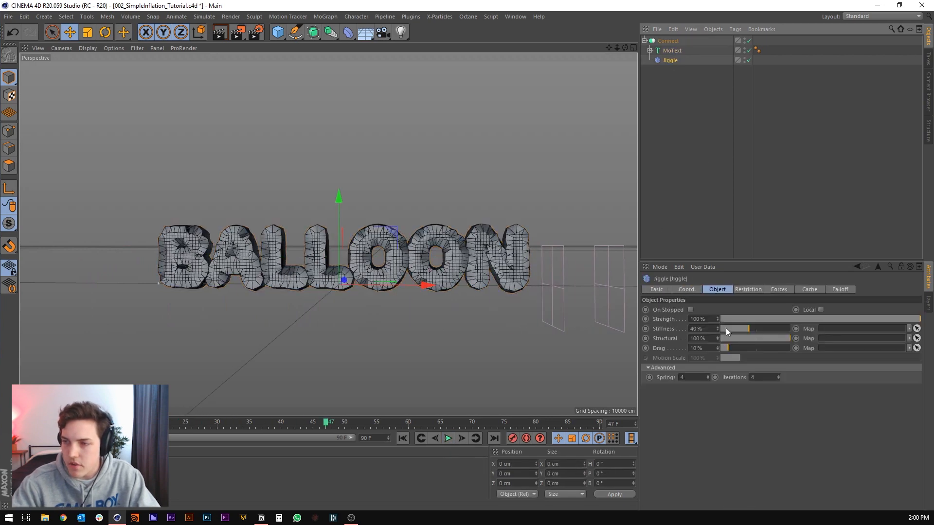
pyautogui.moveTo(748, 338); pyautogui.dragTo(777, 339)
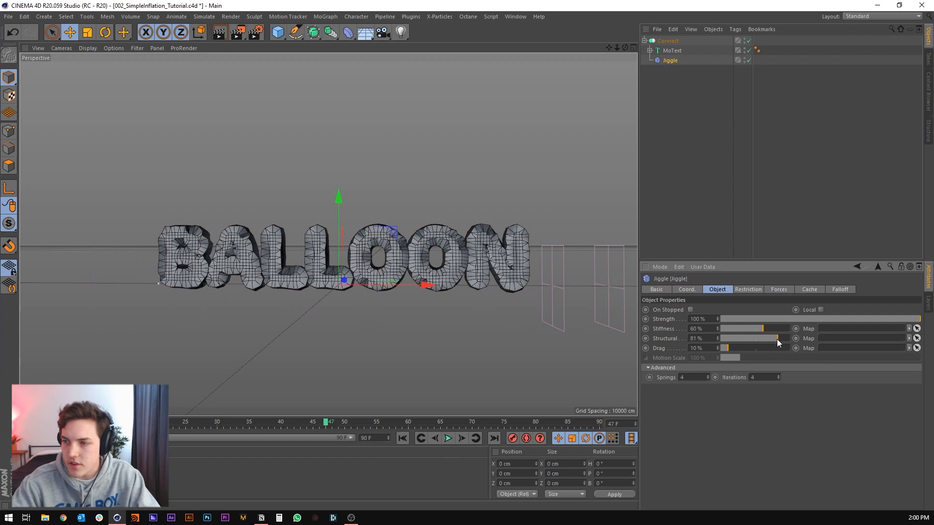
pyautogui.moveTo(777, 339); pyautogui.dragTo(765, 339)
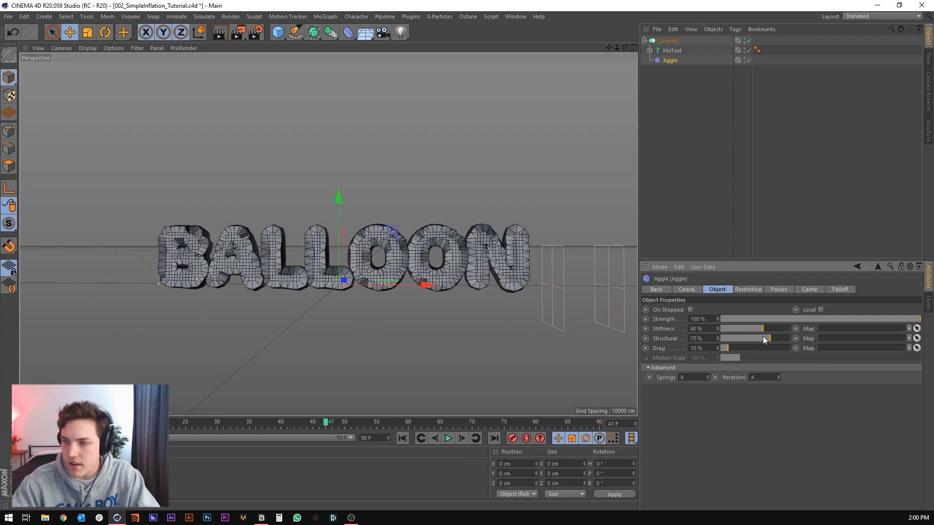
pyautogui.click(403, 439)
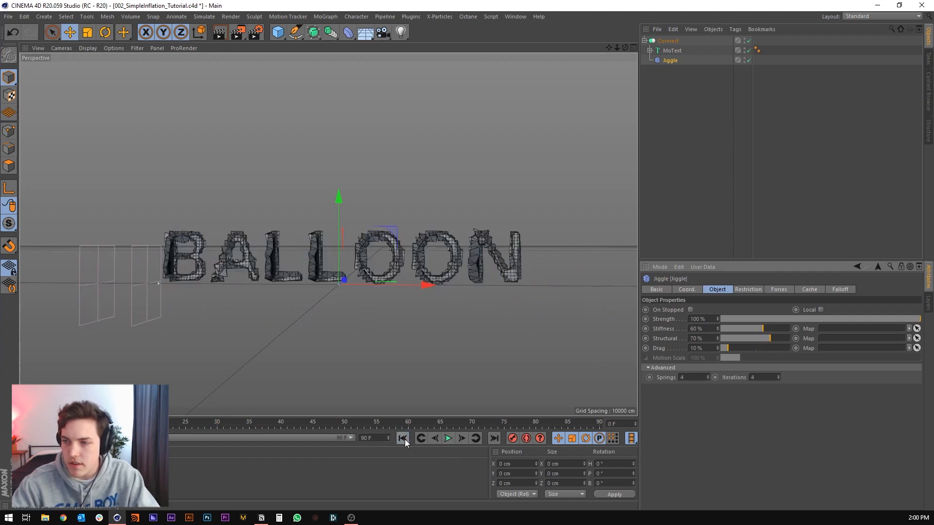
pyautogui.click(448, 438)
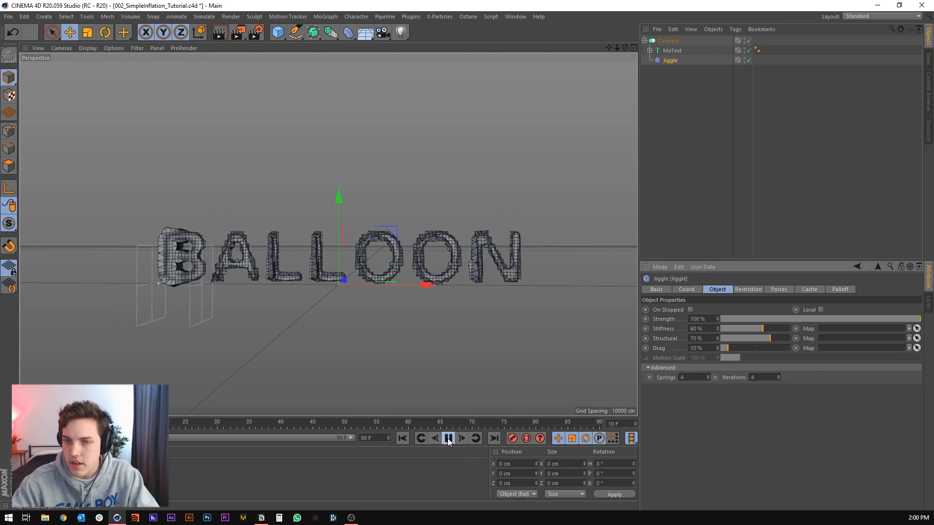
pyautogui.click(462, 438)
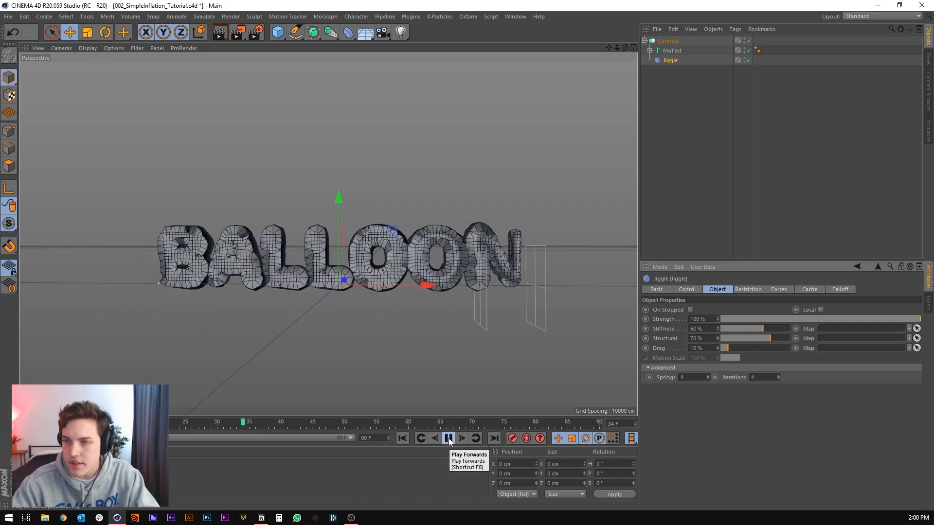
pyautogui.click(448, 438)
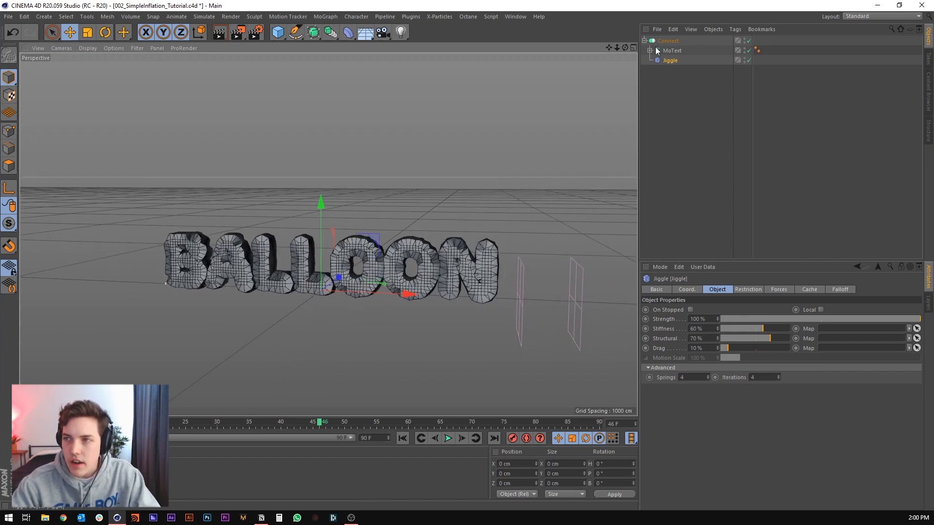
pyautogui.click(668, 40)
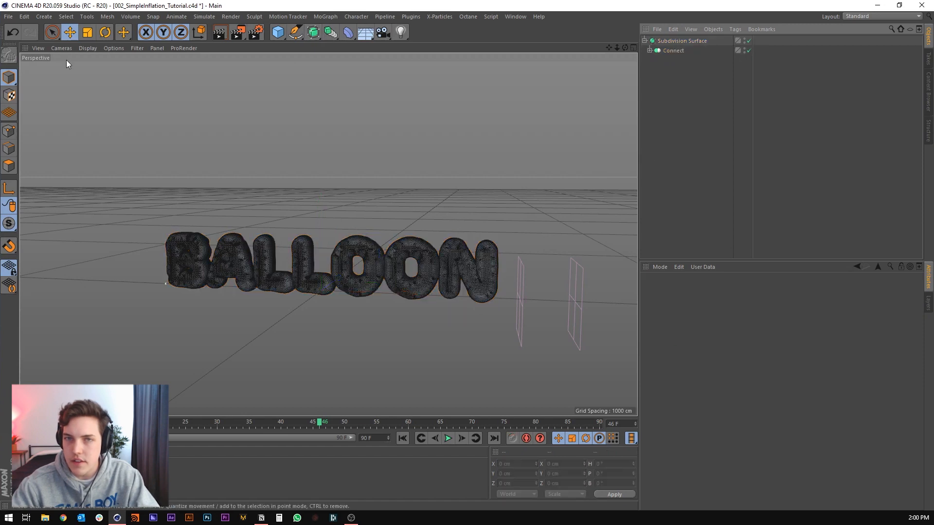
# Switch the viewport to smooth shaded display
pyautogui.click(87, 47)
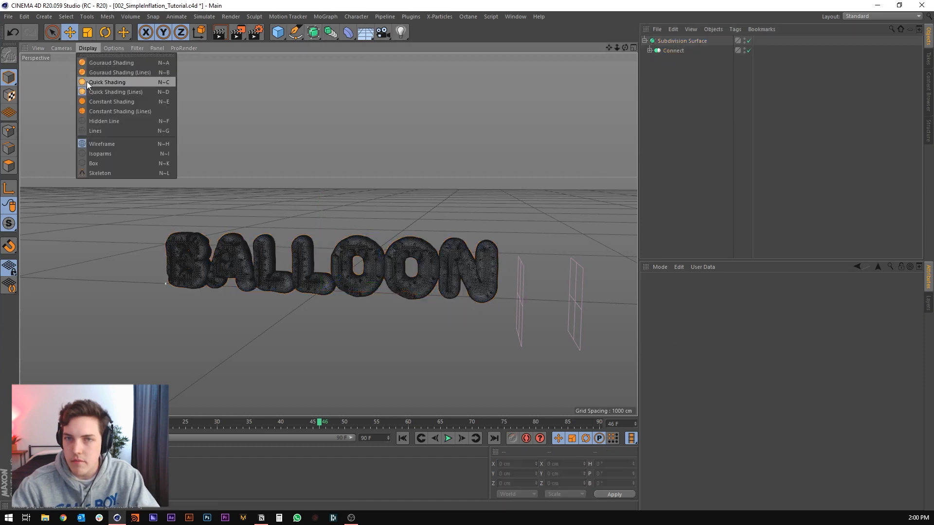
pyautogui.click(111, 63)
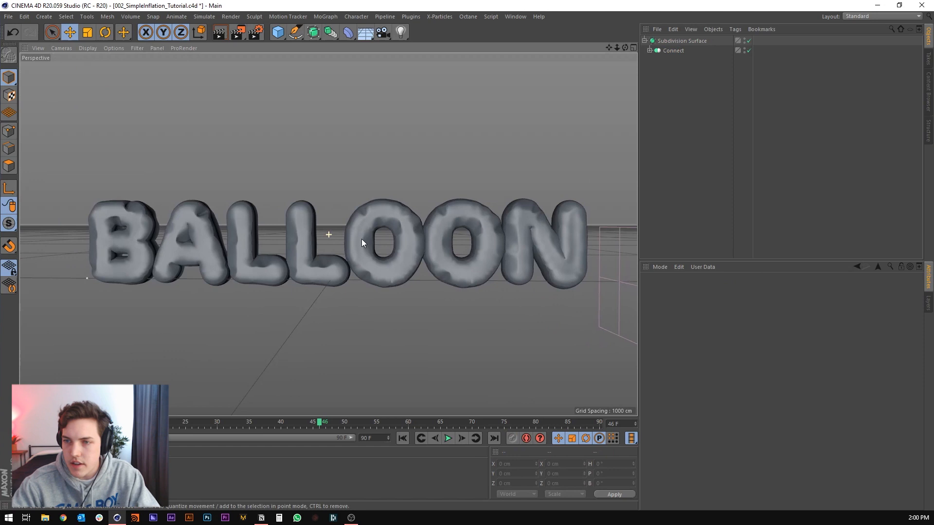
pyautogui.click(448, 438)
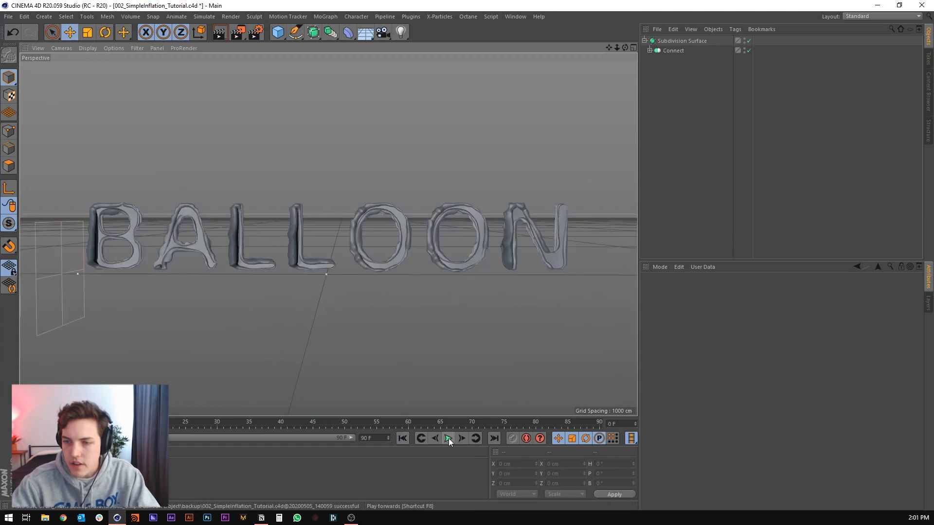
pyautogui.click(682, 40)
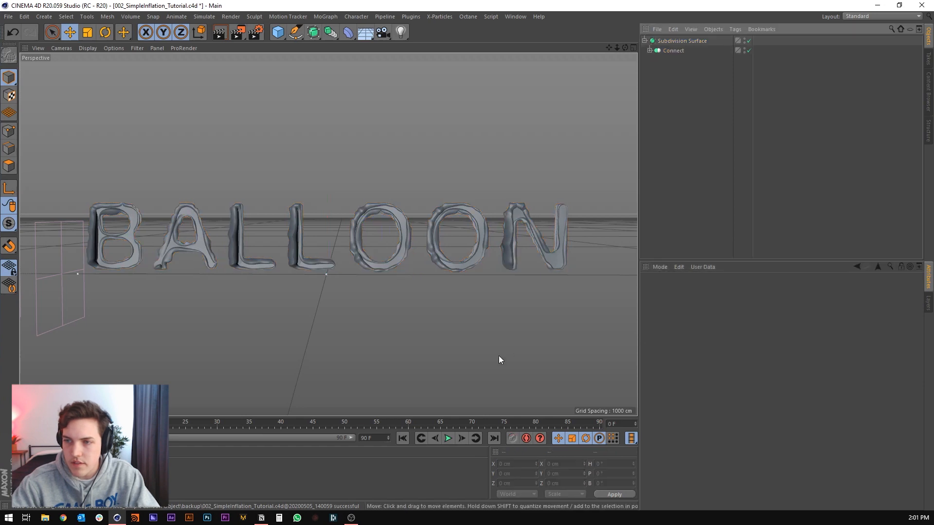
# Play the BALLOON inflation and pause with the letters inflated
pyautogui.click(448, 438)
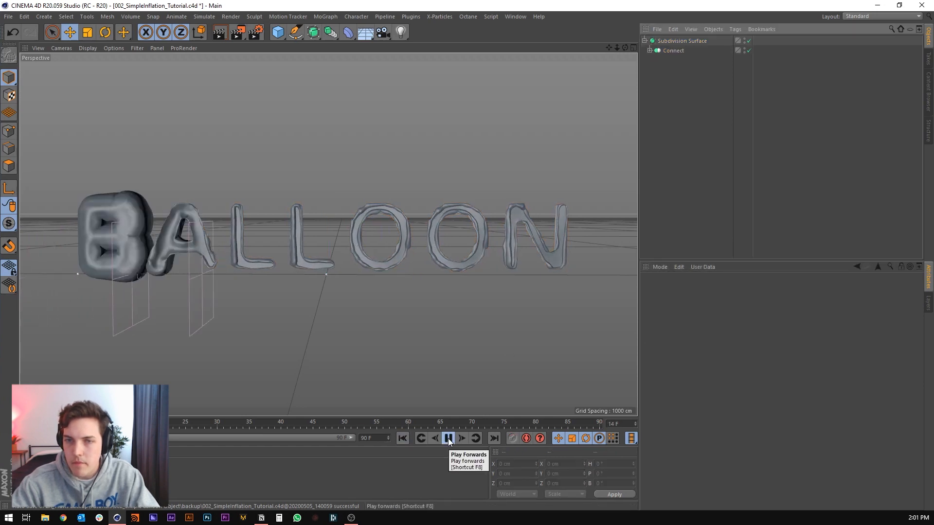
pyautogui.click(448, 438)
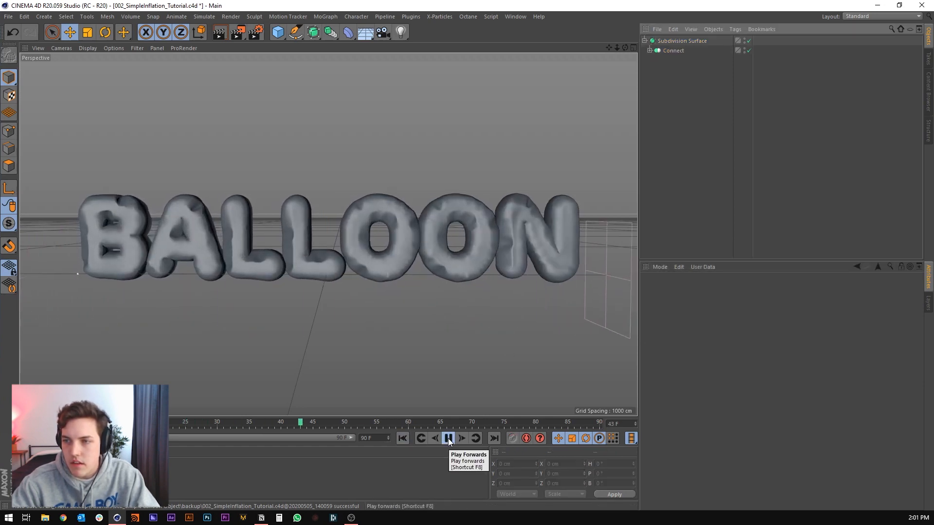
pyautogui.click(403, 438)
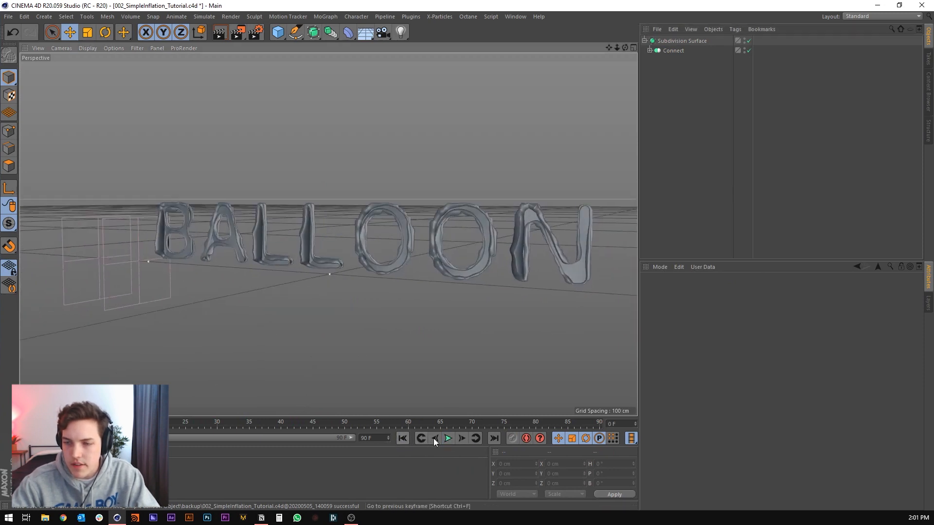
pyautogui.click(448, 438)
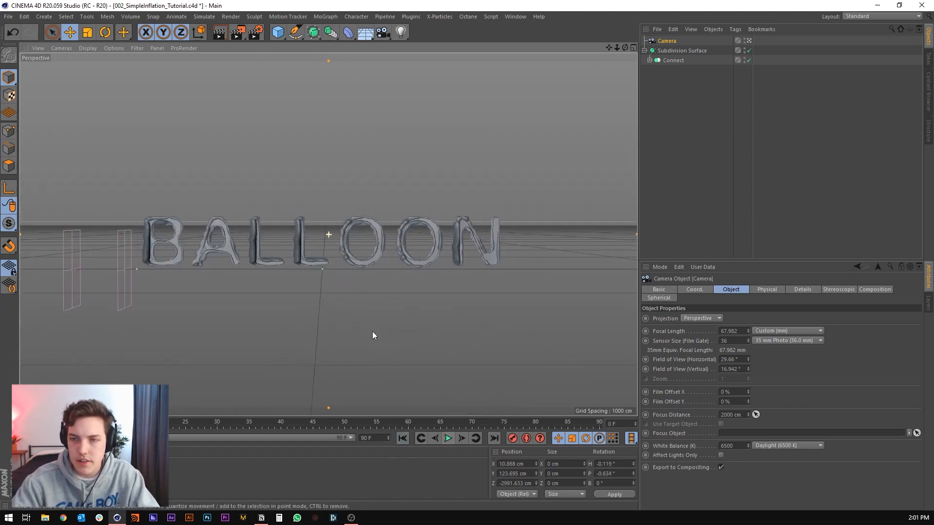
pyautogui.click(447, 438)
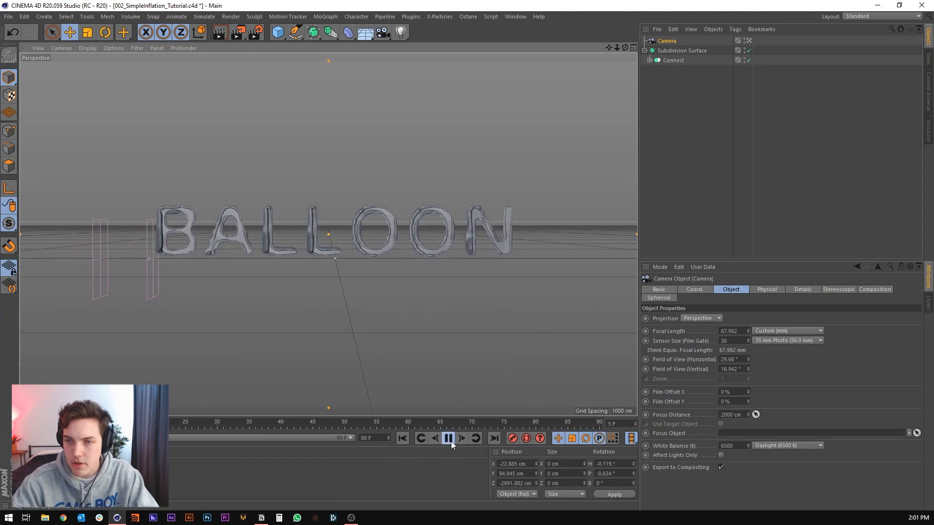
pyautogui.moveTo(447, 438)
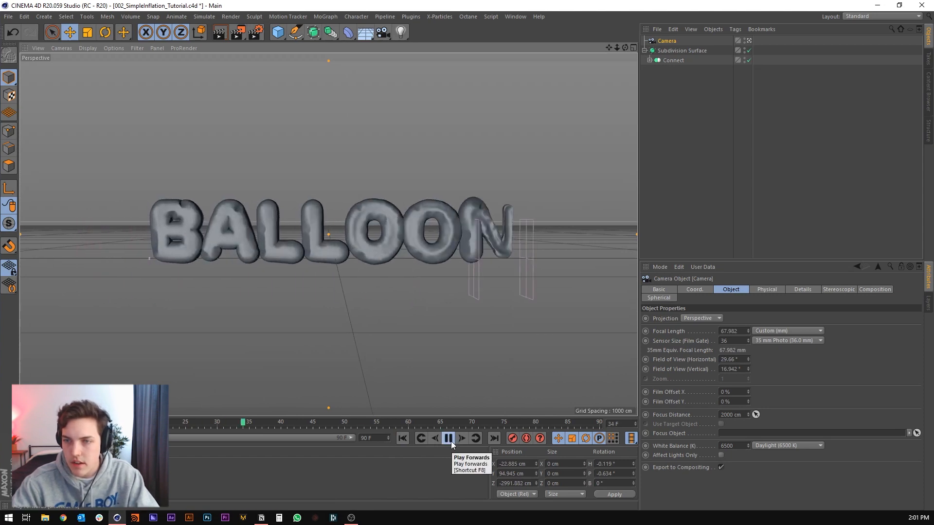
pyautogui.click(448, 438)
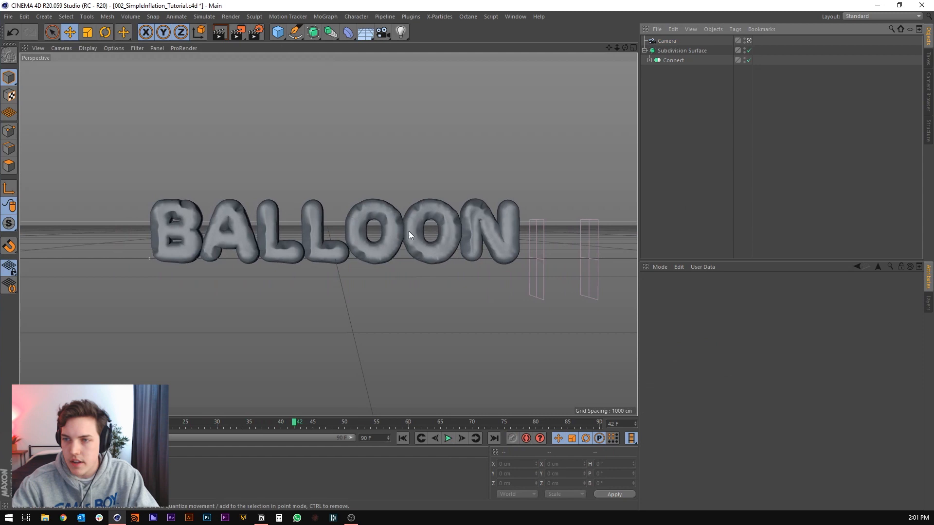
pyautogui.moveTo(330, 334)
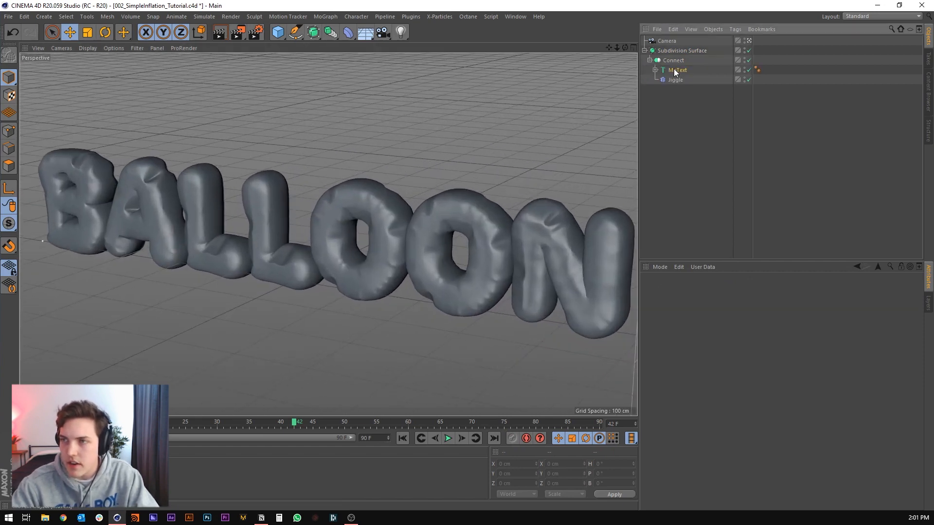
# Select the BALLOON MoText and review its All tab effect settings
pyautogui.click(678, 69)
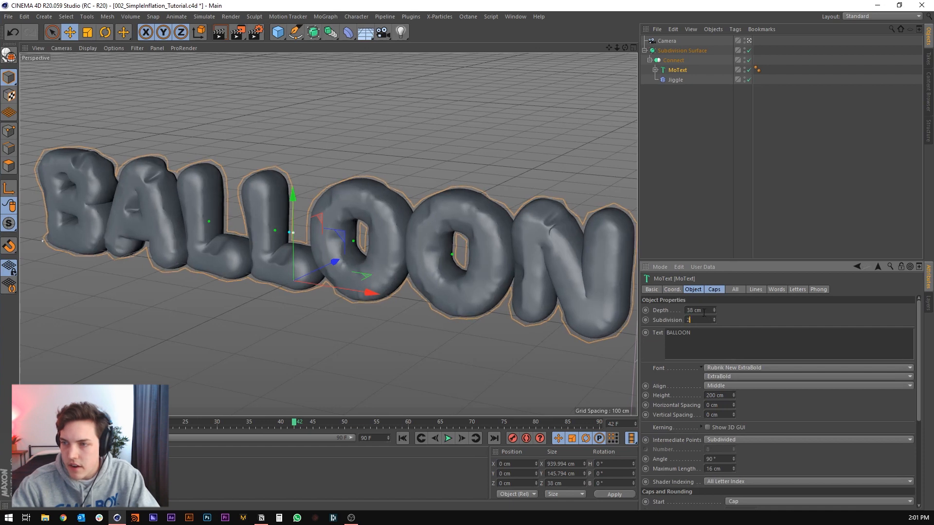
pyautogui.click(735, 289)
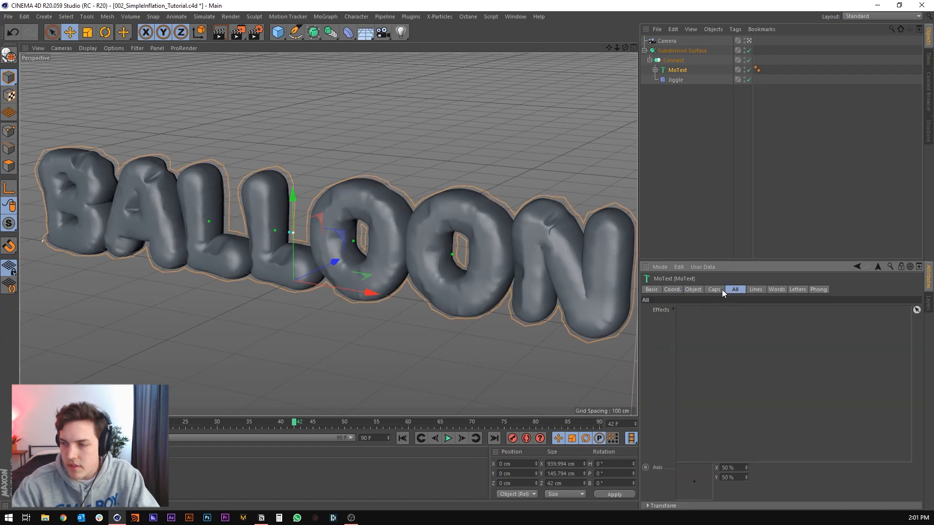
pyautogui.click(713, 290)
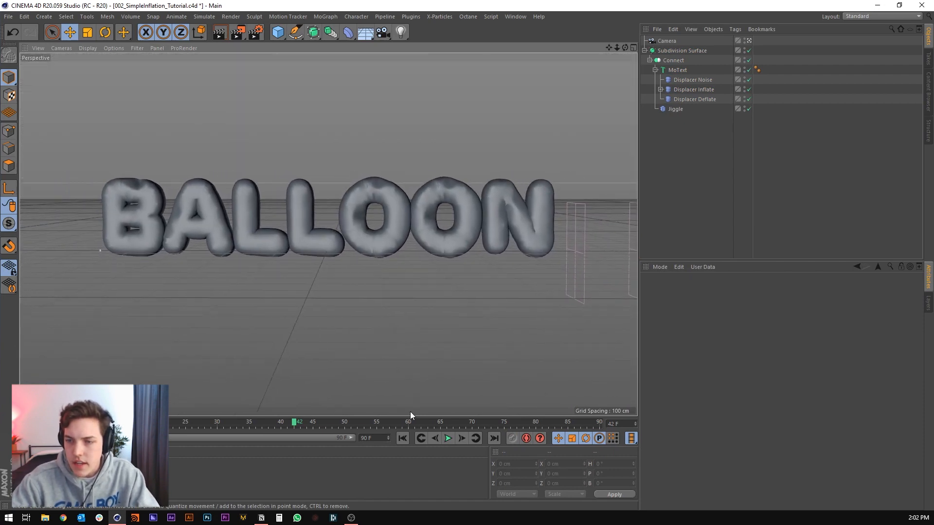
# Play and pause the inflation, rewind to frame one, and select the MoText
pyautogui.click(448, 438)
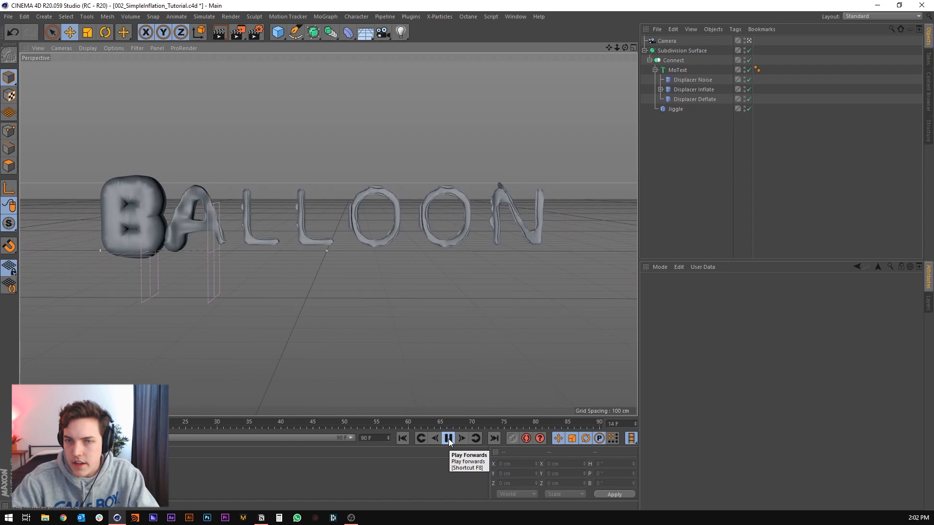
pyautogui.click(447, 438)
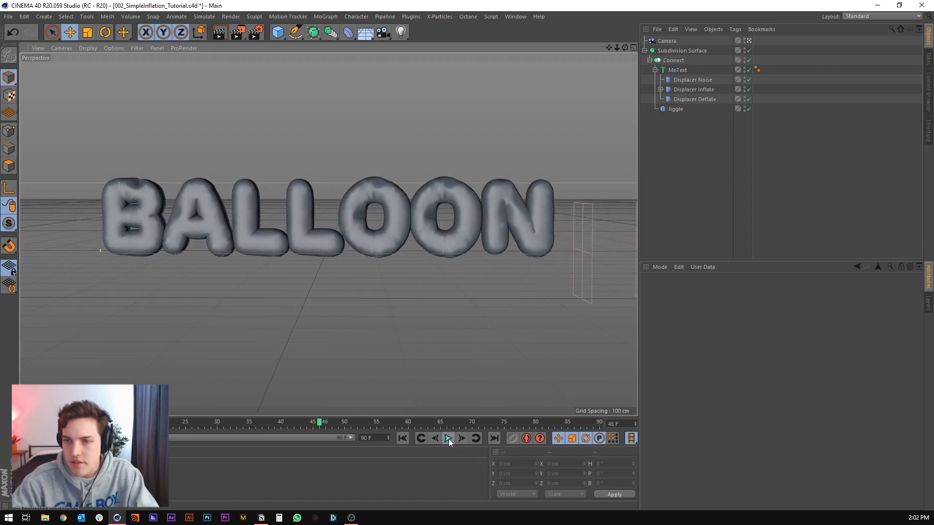
pyautogui.click(448, 438)
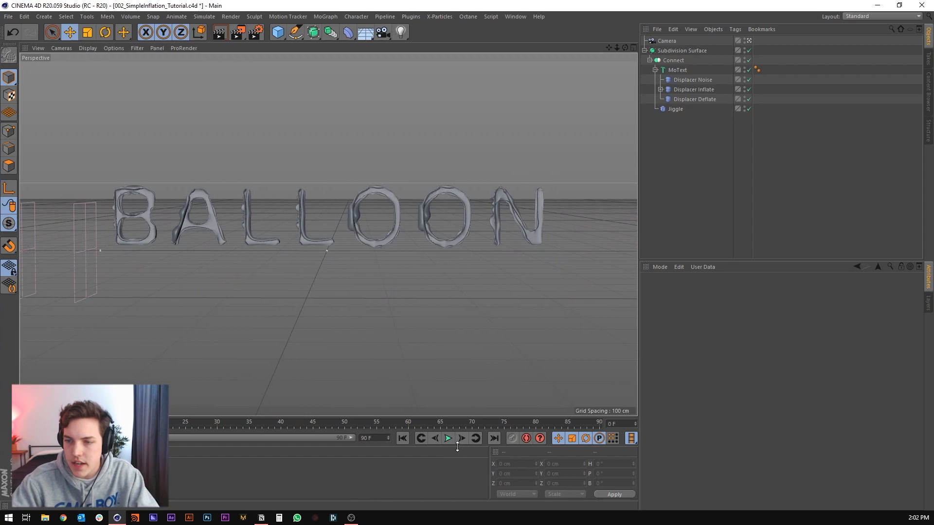
pyautogui.click(448, 438)
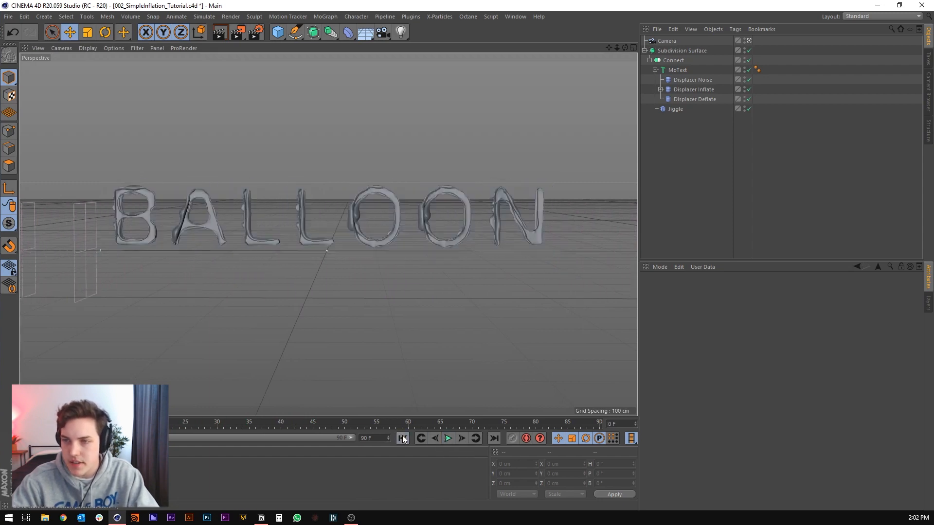
pyautogui.click(447, 438)
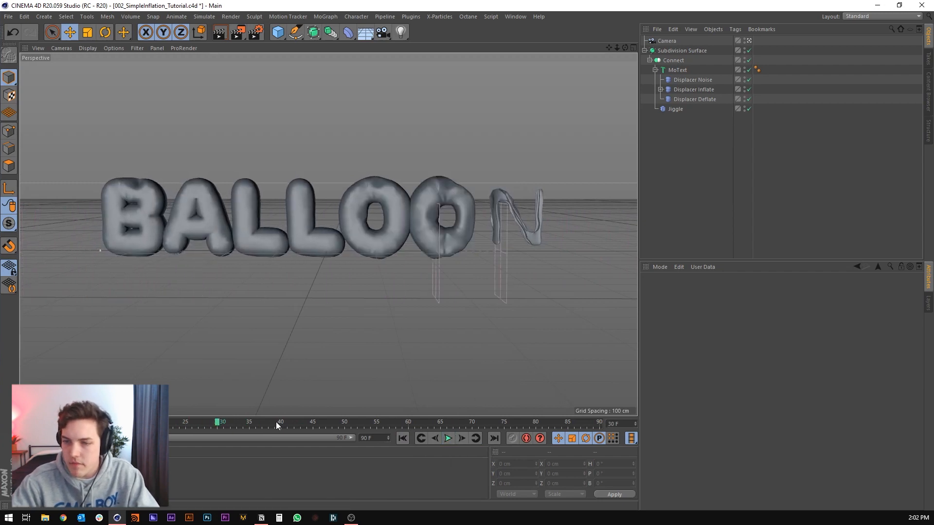
pyautogui.click(677, 70)
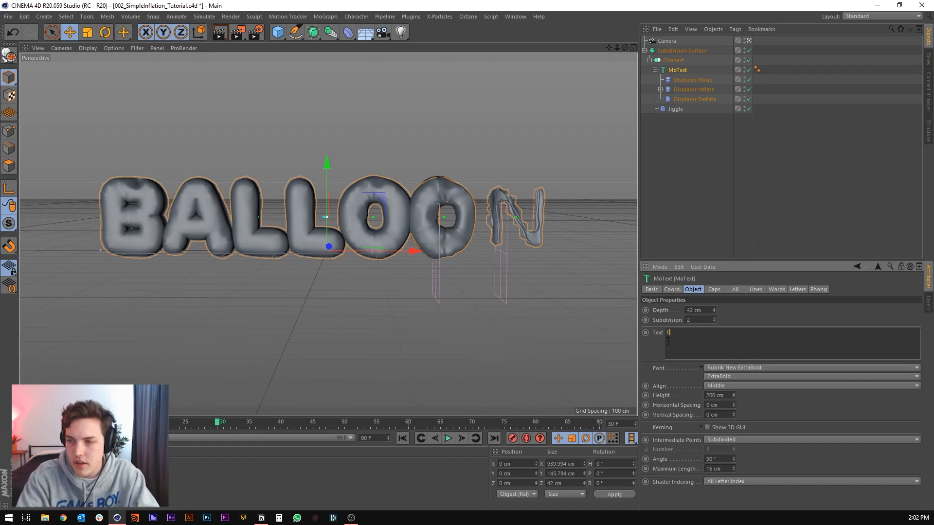
# Retype the MoText as TRAVIS, preview it, then change it to BUBBLE
pyautogui.write('RAVIS')
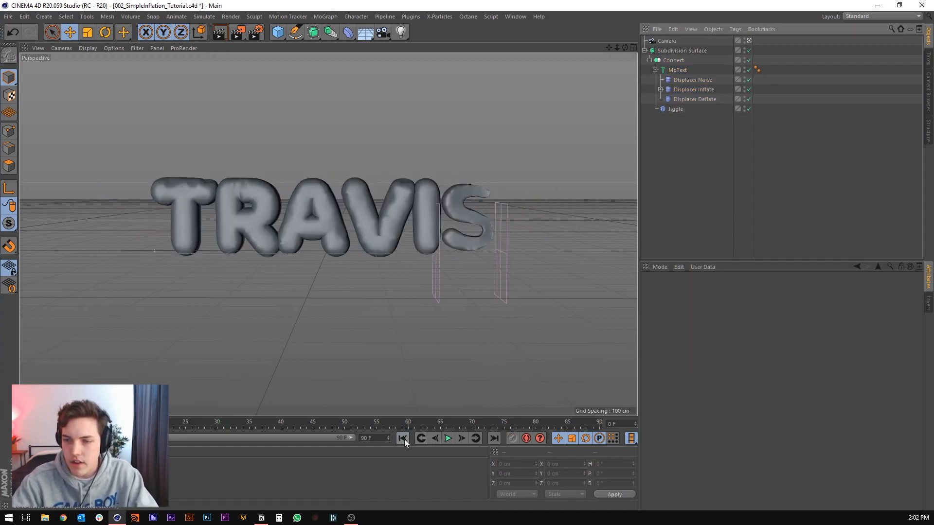
pyautogui.click(447, 438)
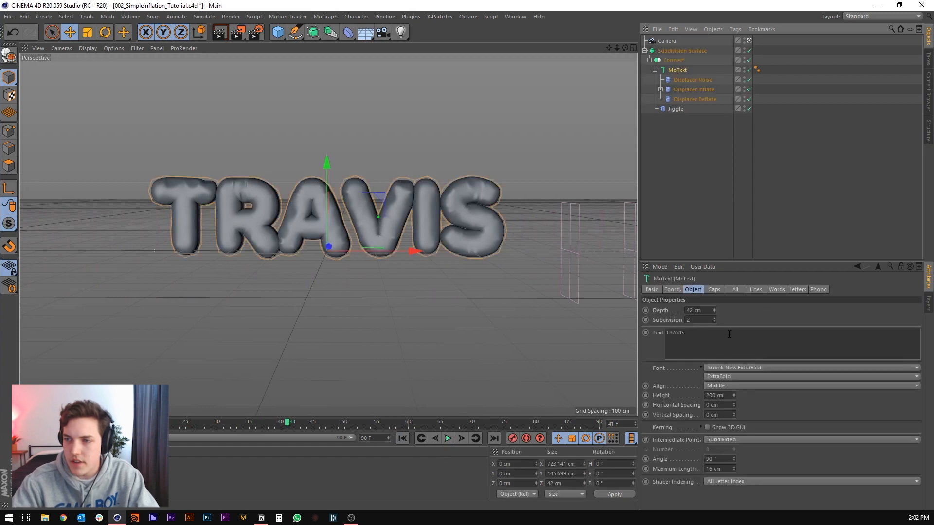
pyautogui.write('BUBL')
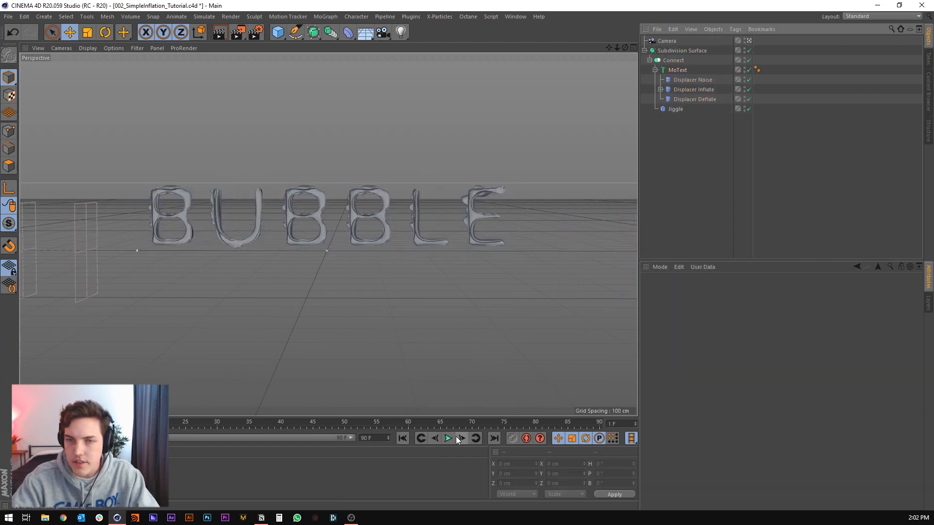
# Change the BUBBLE MoText font to Poppins Black
pyautogui.click(448, 438)
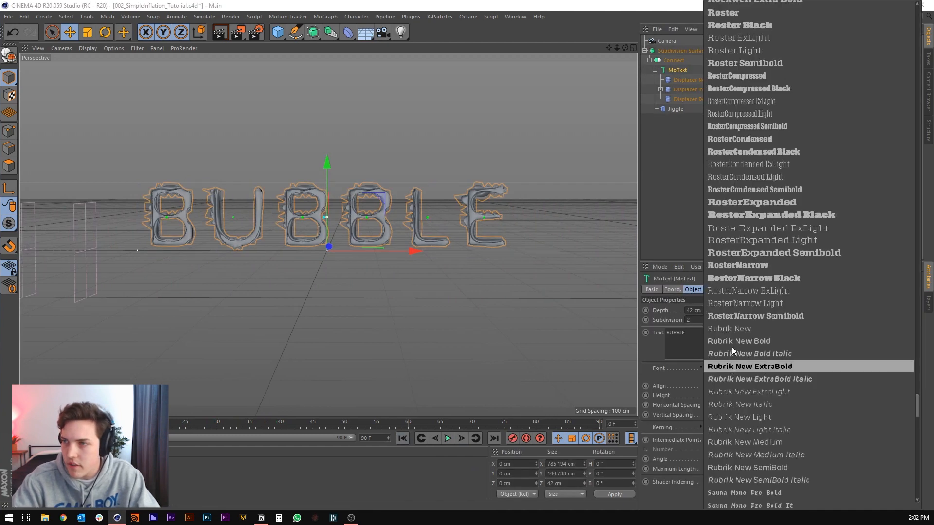
pyautogui.scroll(-3)
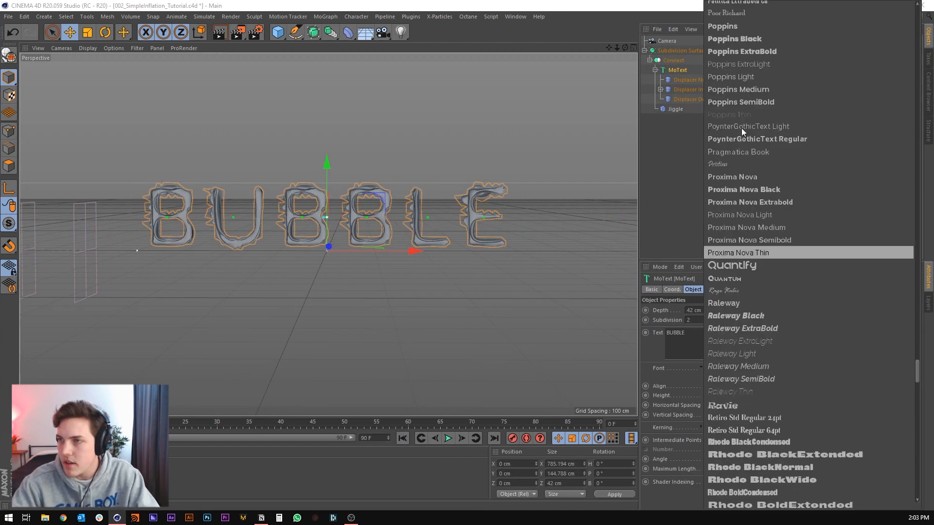
pyautogui.click(734, 37)
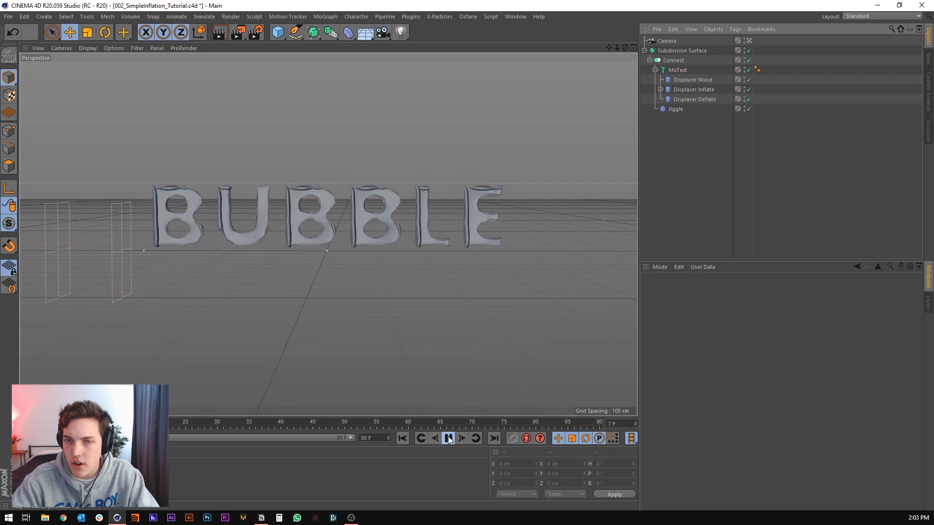
# Play the inflation, deselect the text, and rewind to the start
pyautogui.click(448, 438)
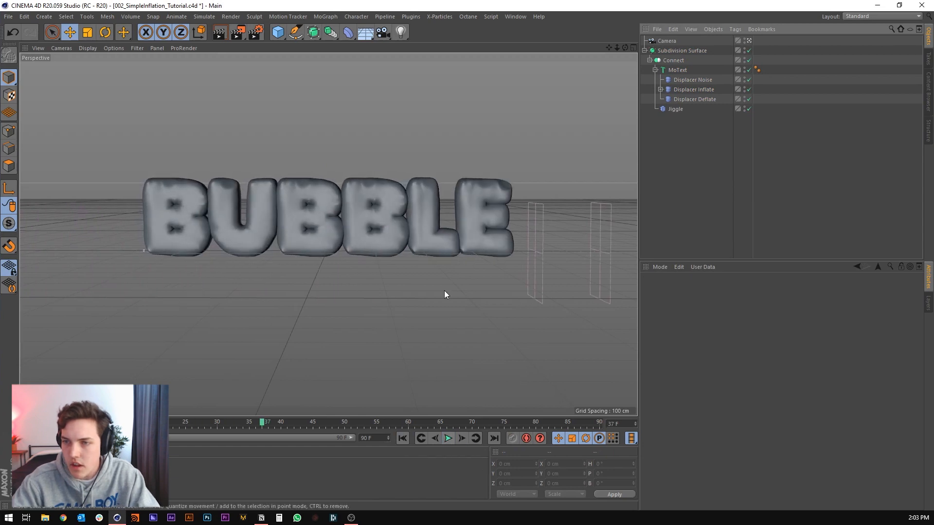
pyautogui.click(677, 70)
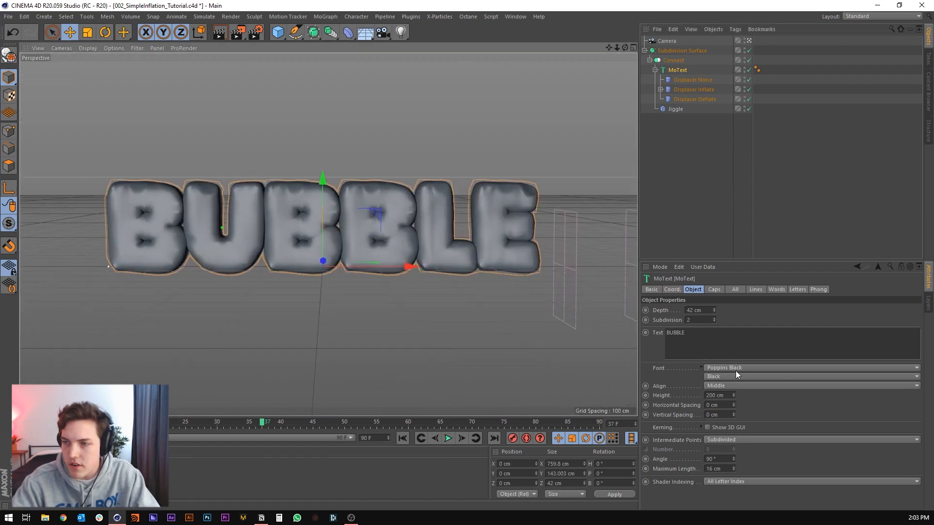
pyautogui.click(402, 438)
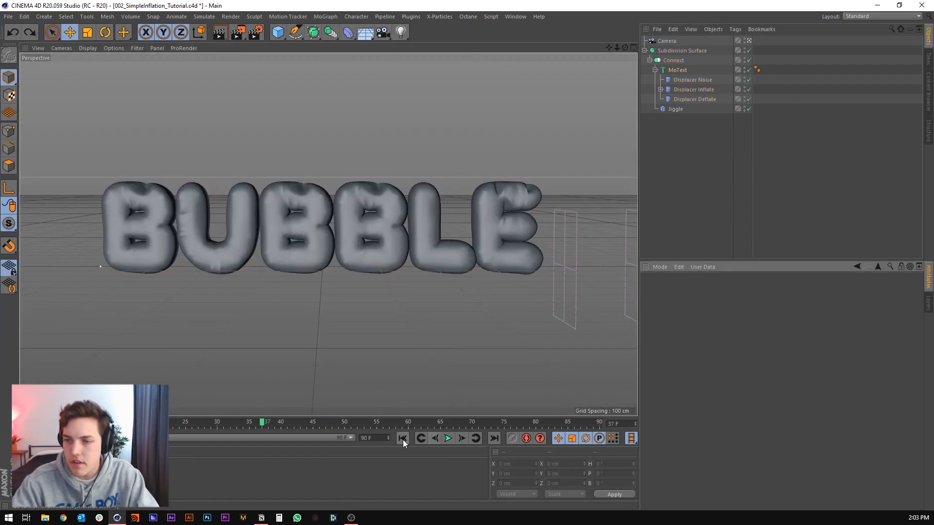
pyautogui.click(448, 438)
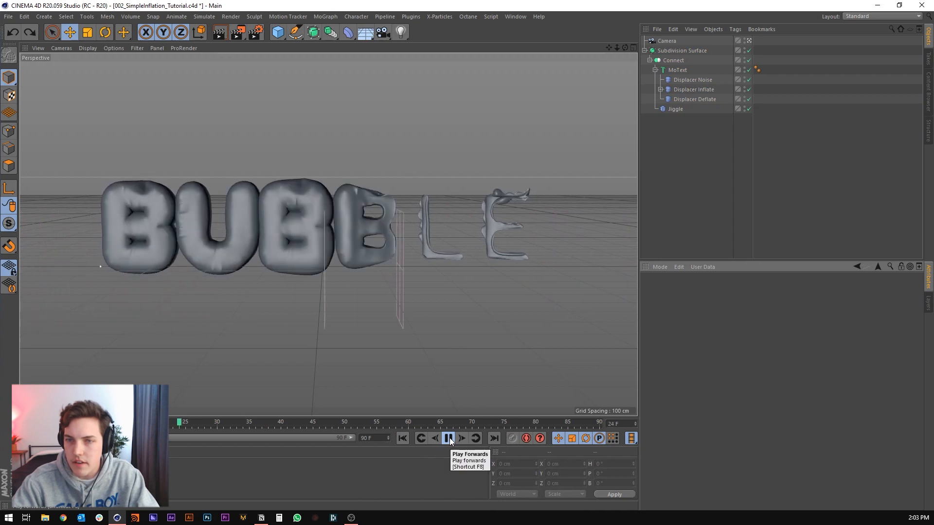